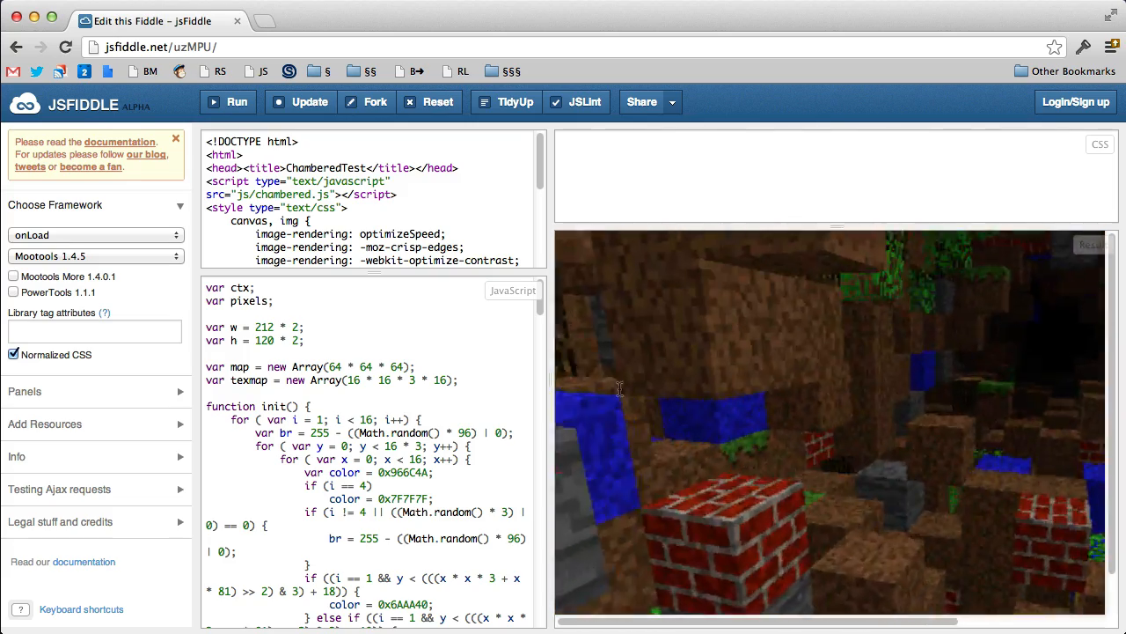
Read down through the script, then run the fiddle again to redraw the texture strip
{"action": "scroll", "scroll_direction": "down", "scroll_amount": 3}
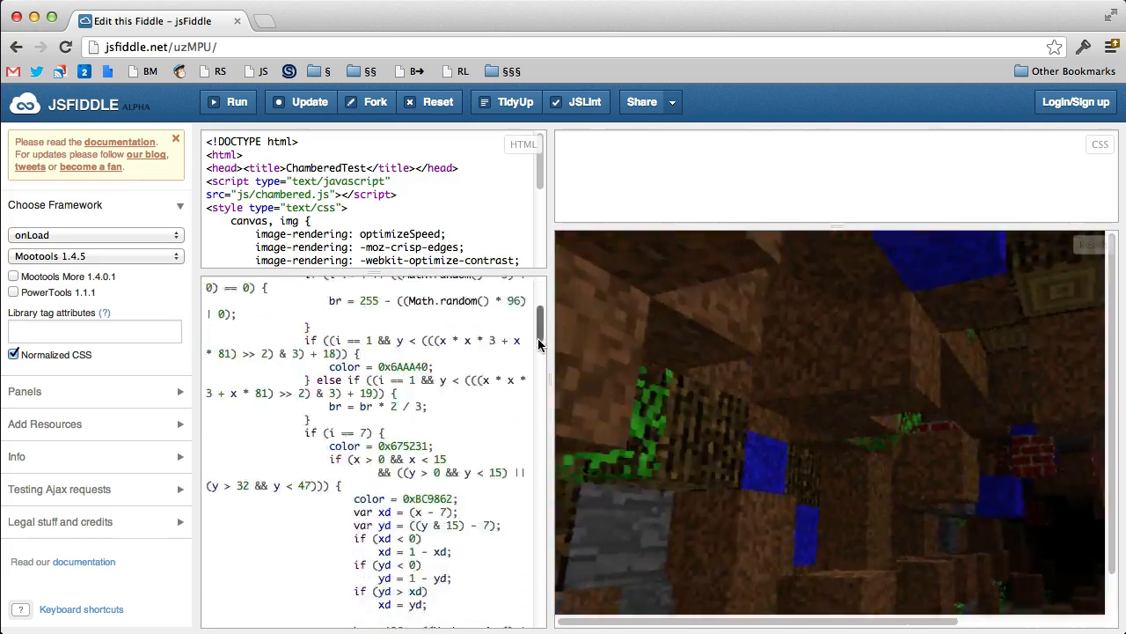
{"action": "scroll", "scroll_direction": "down", "scroll_amount": 3}
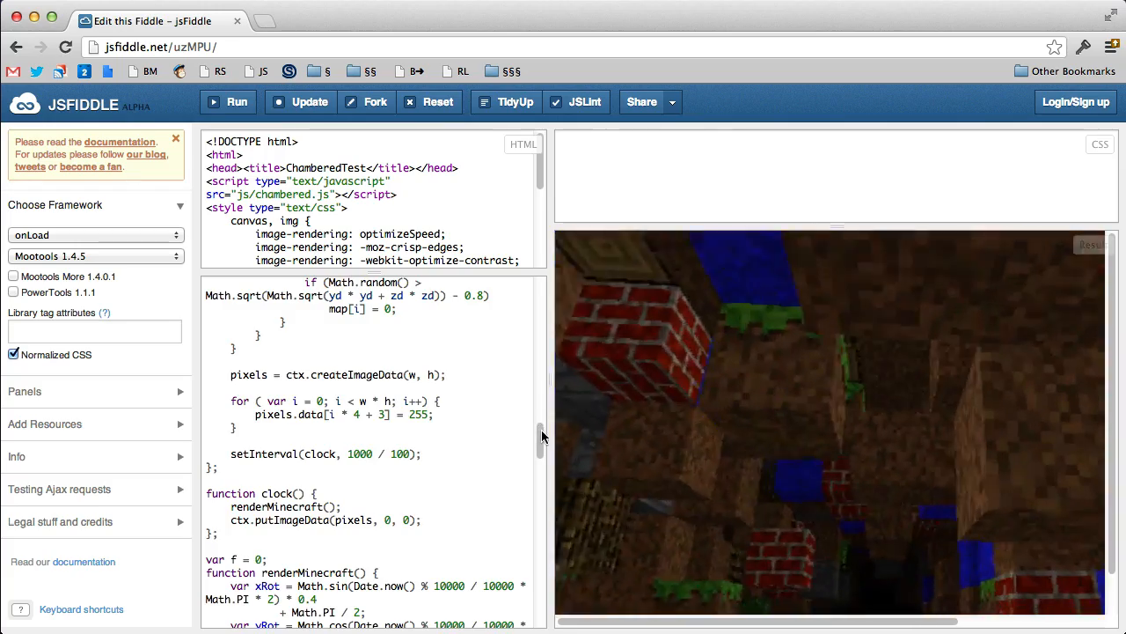
{"action": "scroll", "scroll_direction": "down", "scroll_amount": 3}
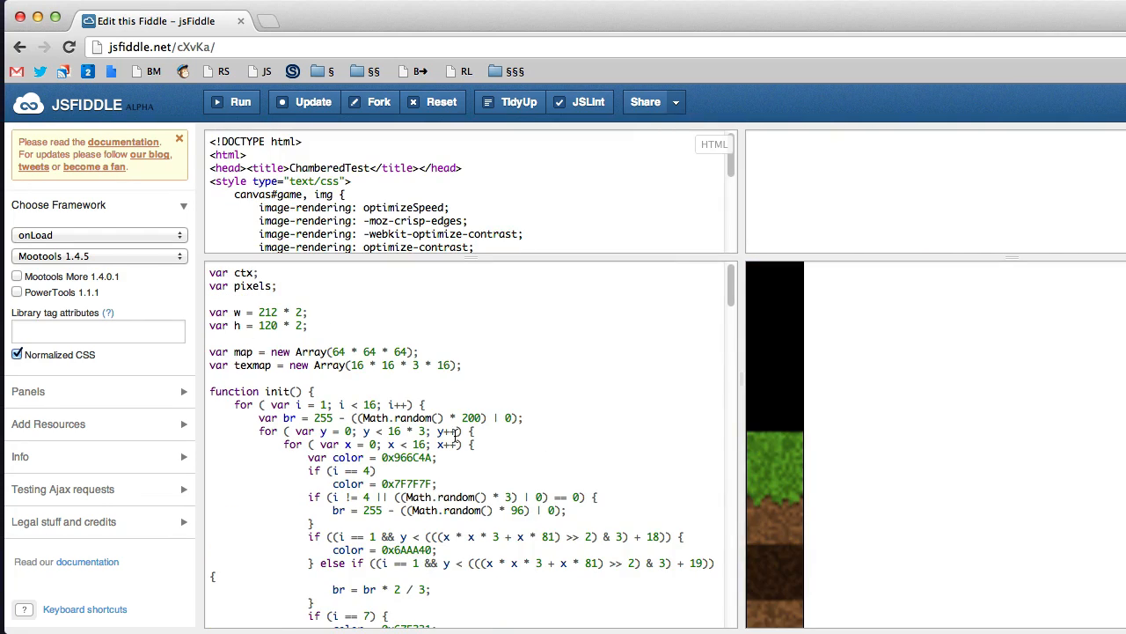
{"action": "scroll", "scroll_direction": "down", "scroll_amount": 3}
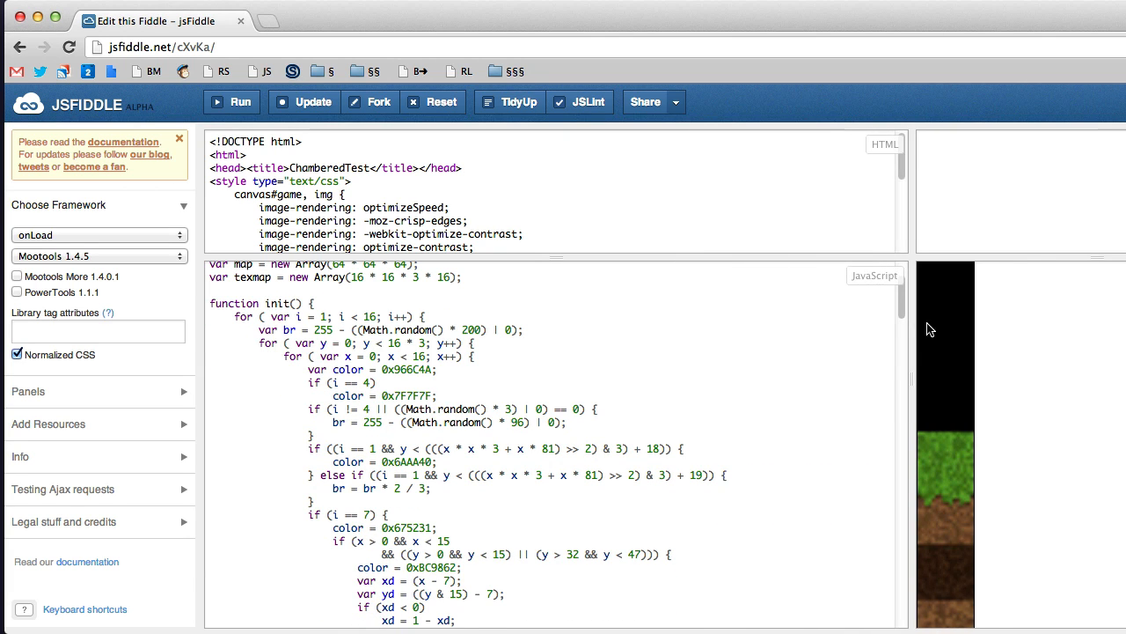
{"action": "scroll", "scroll_direction": "down", "scroll_amount": 3}
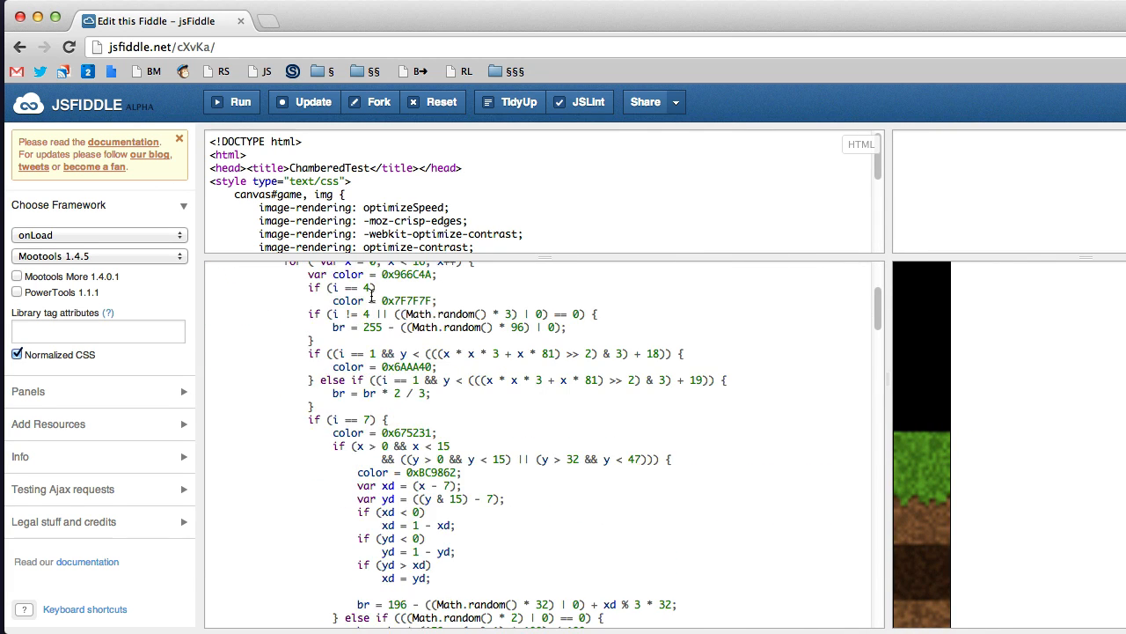
{"action": "scroll", "scroll_direction": "down", "scroll_amount": 3}
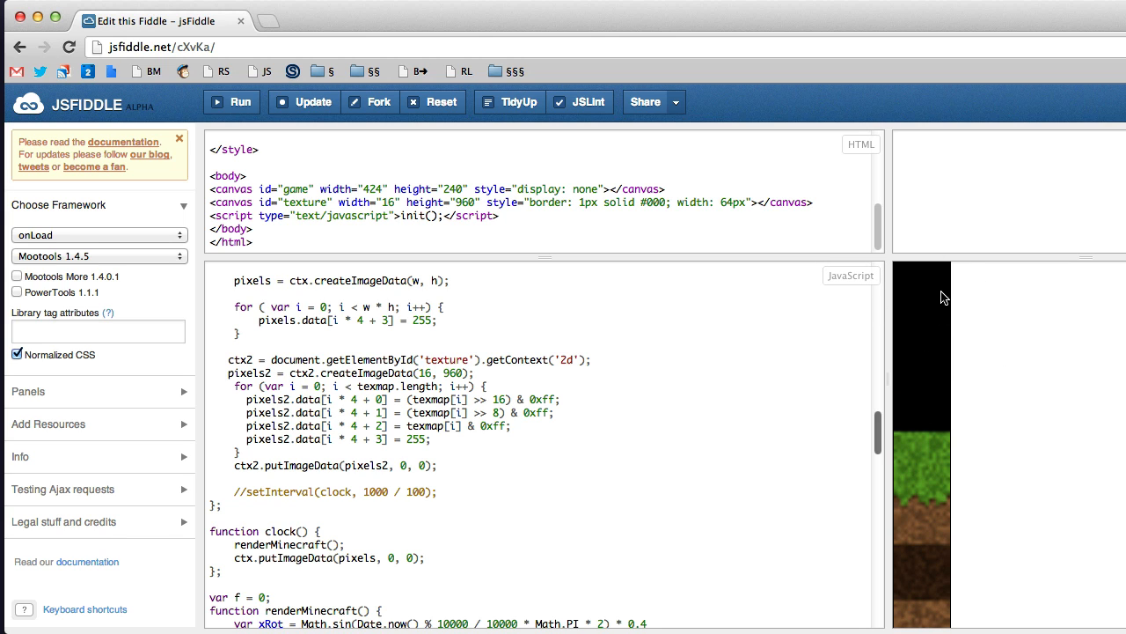
{"action": "mouse_move", "coordinate": [943, 364]}
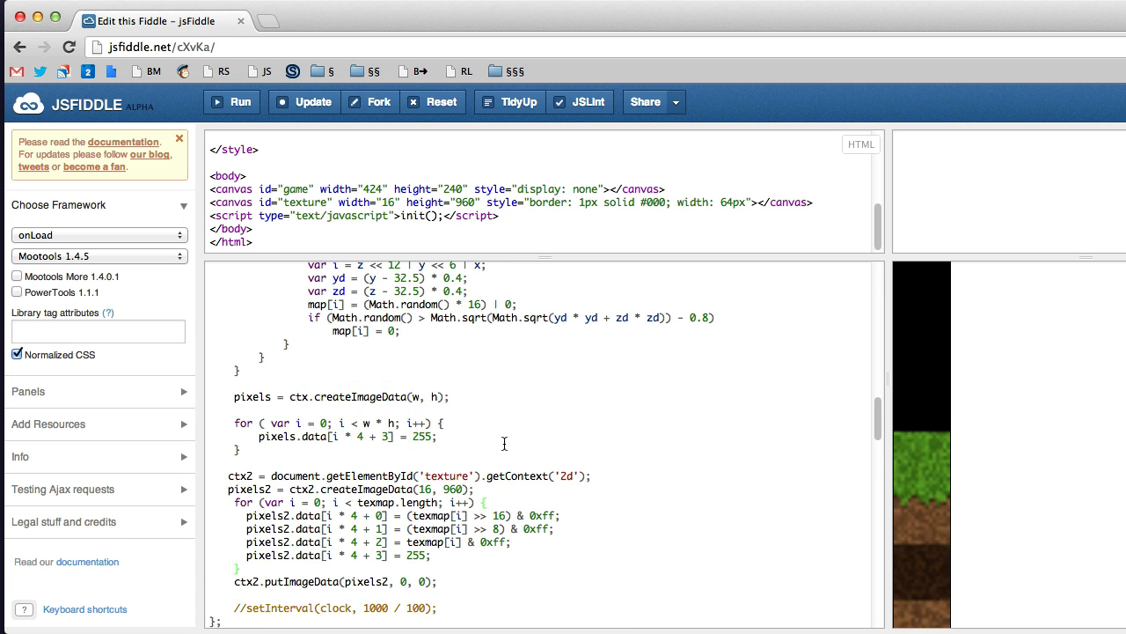
{"action": "scroll", "scroll_direction": "down", "scroll_amount": 3}
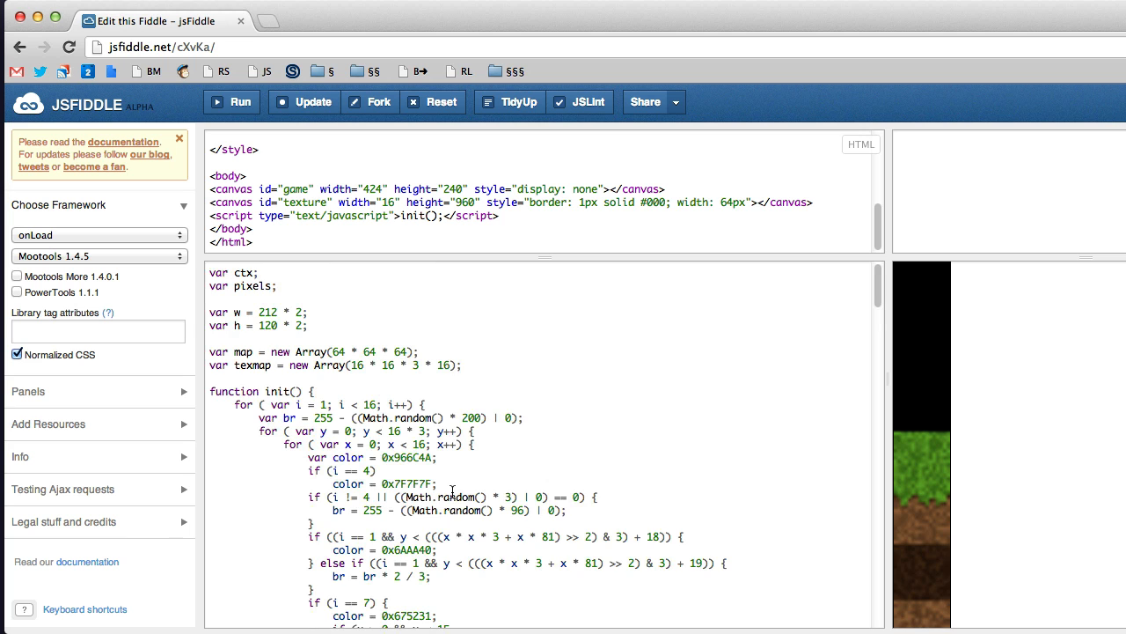
{"action": "scroll", "scroll_direction": "down", "scroll_amount": 3}
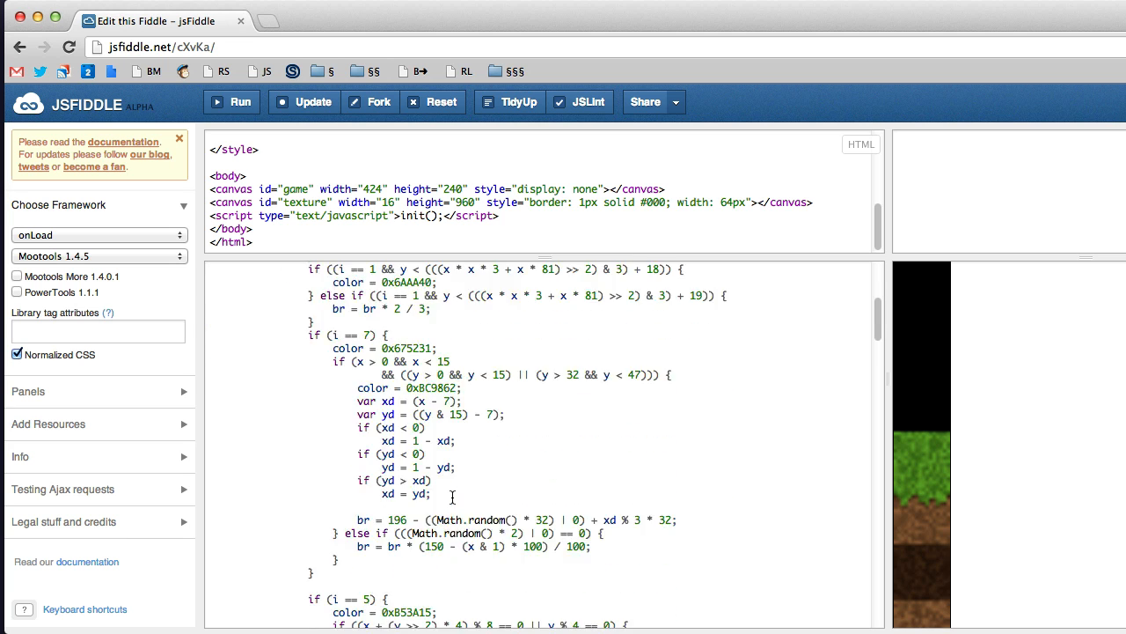
{"action": "scroll", "scroll_direction": "down", "scroll_amount": 3}
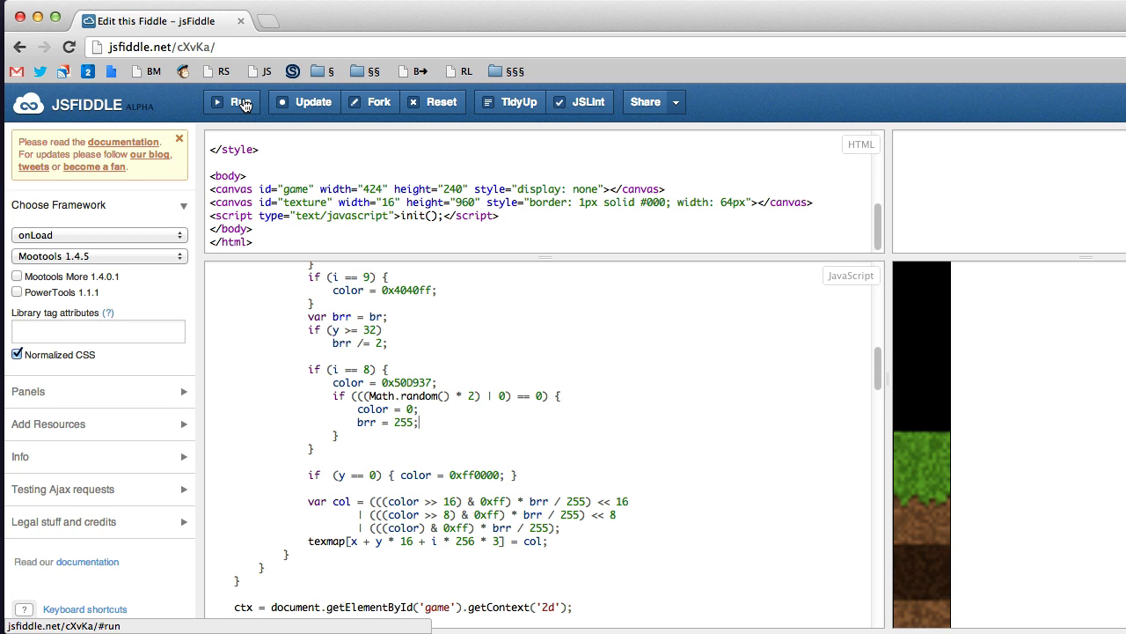
{"action": "mouse_move", "coordinate": [240, 102]}
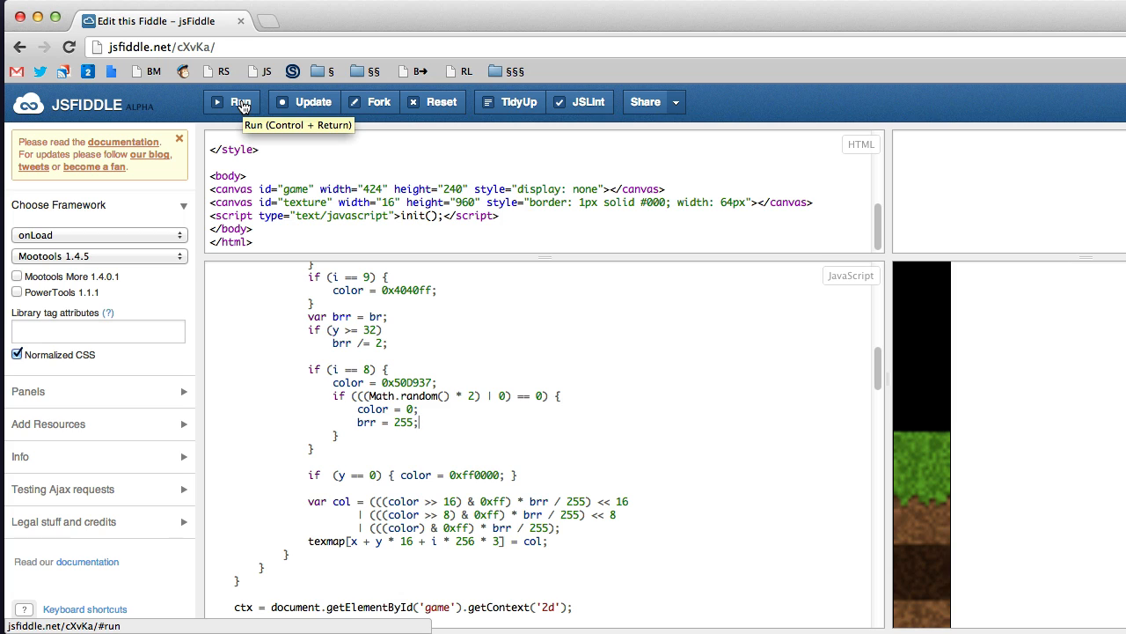
{"action": "left_click", "coordinate": [232, 100]}
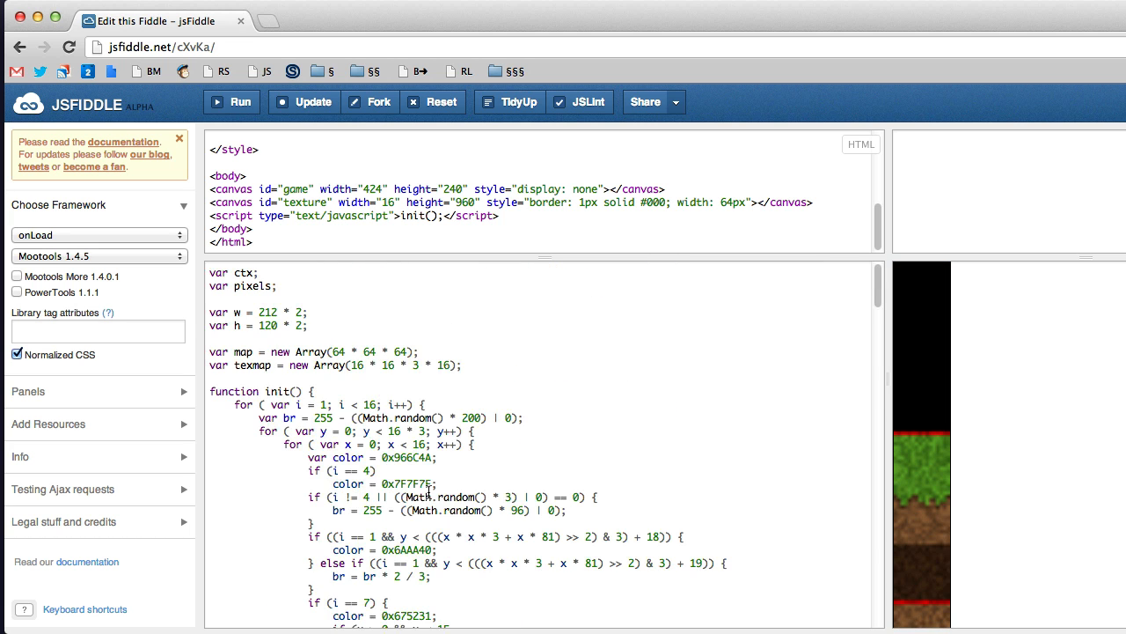
{"action": "scroll", "scroll_direction": "down", "scroll_amount": 3}
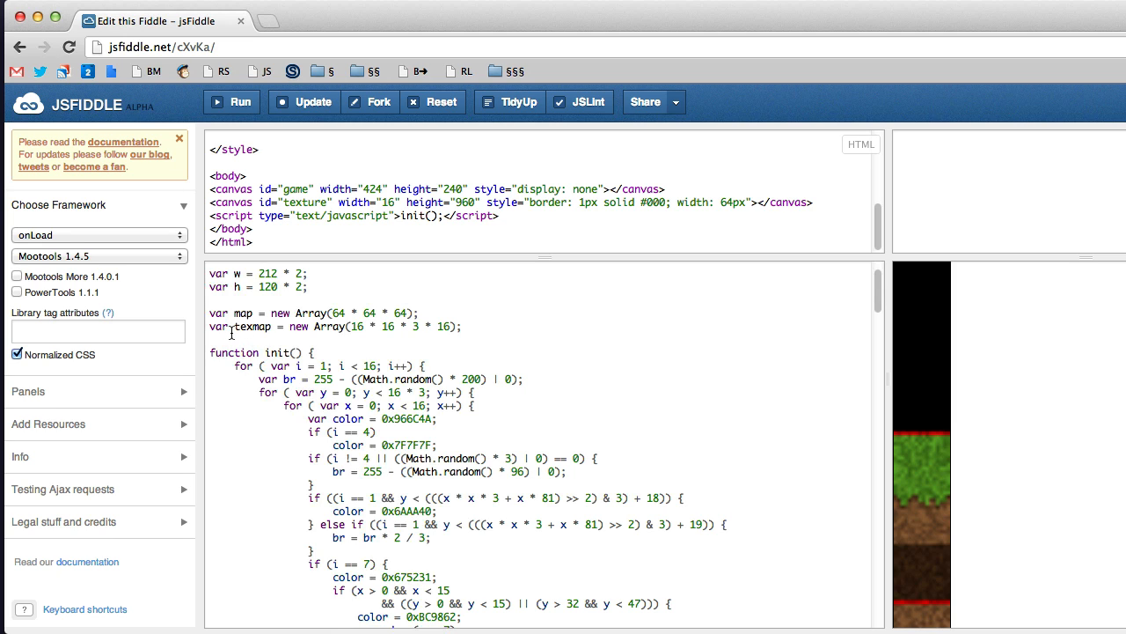
{"action": "double_click", "coordinate": [253, 326]}
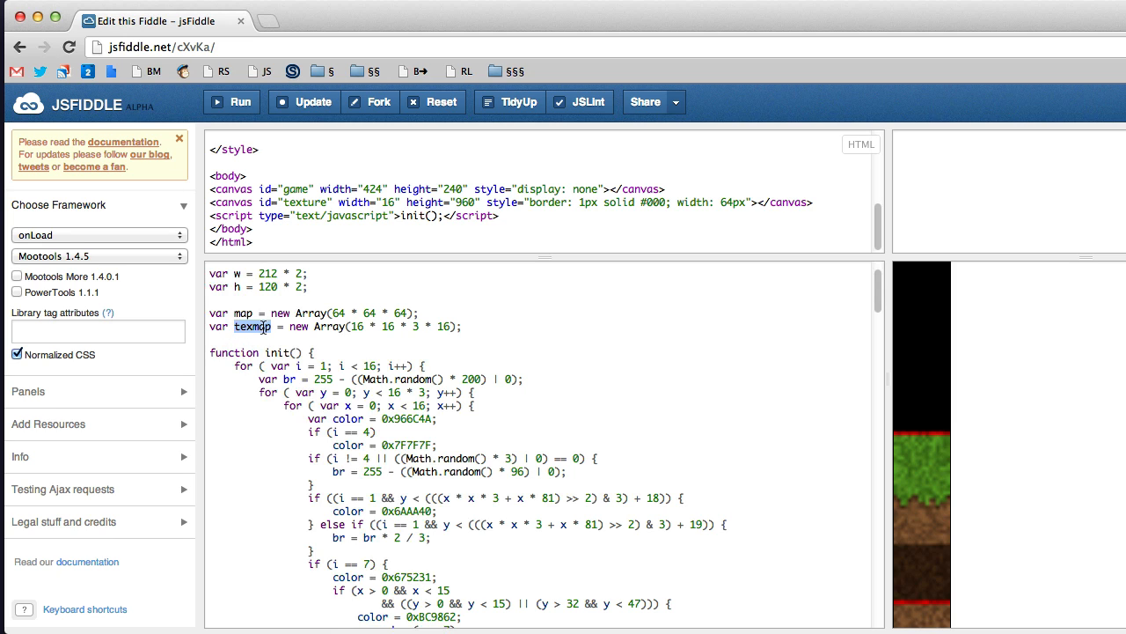
{"action": "scroll", "scroll_direction": "down", "scroll_amount": 3}
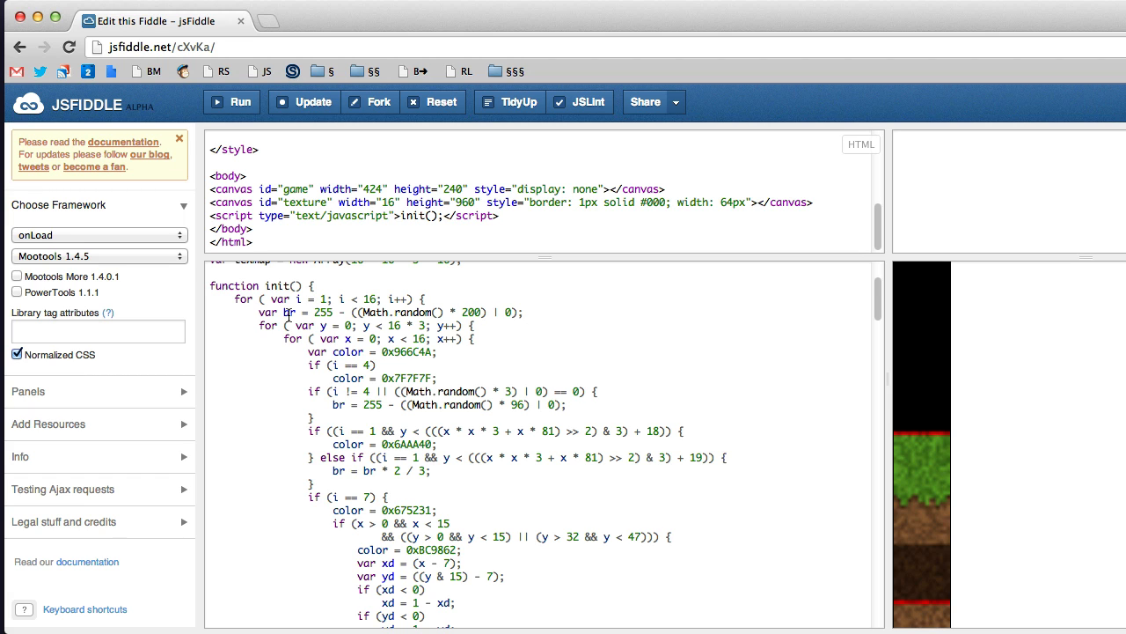
{"action": "mouse_move", "coordinate": [496, 320]}
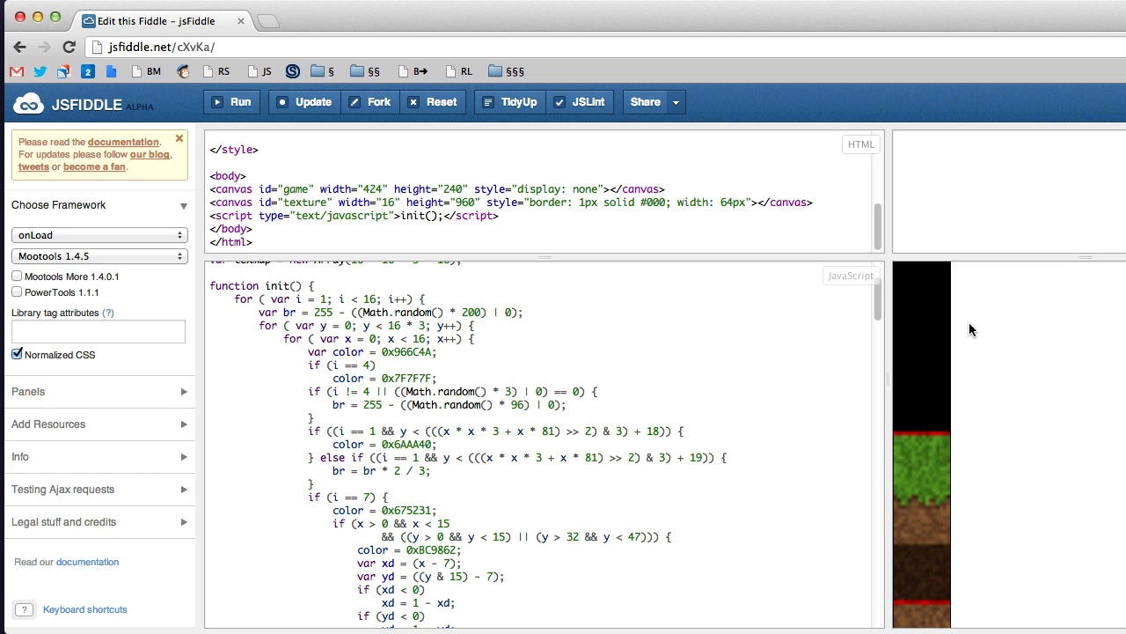
{"action": "mouse_move", "coordinate": [939, 326]}
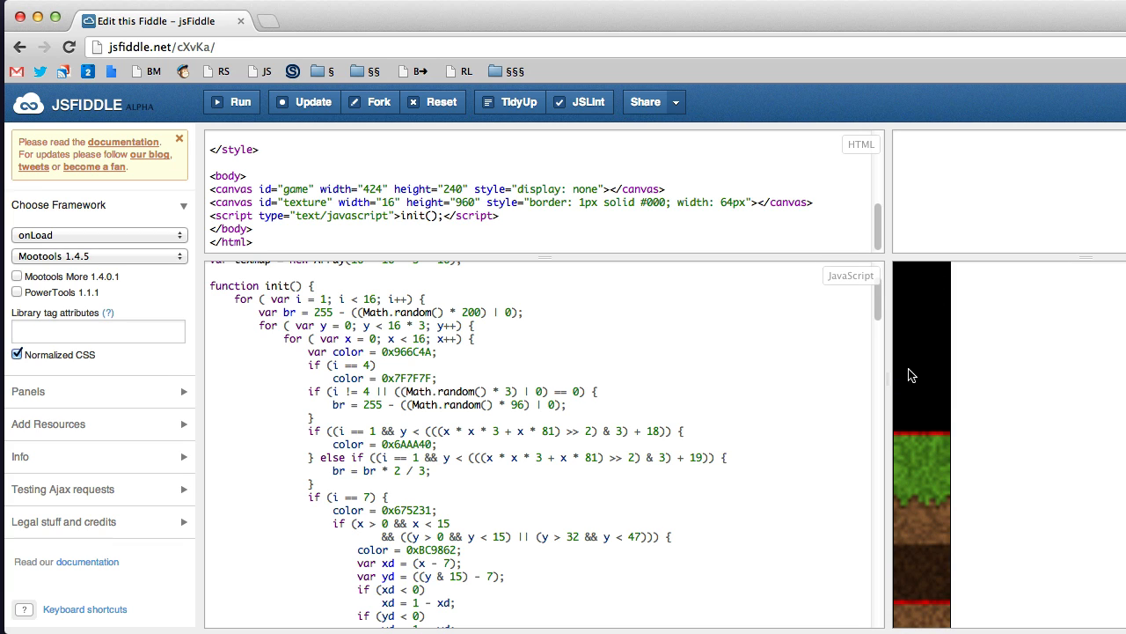
{"action": "mouse_move", "coordinate": [936, 349]}
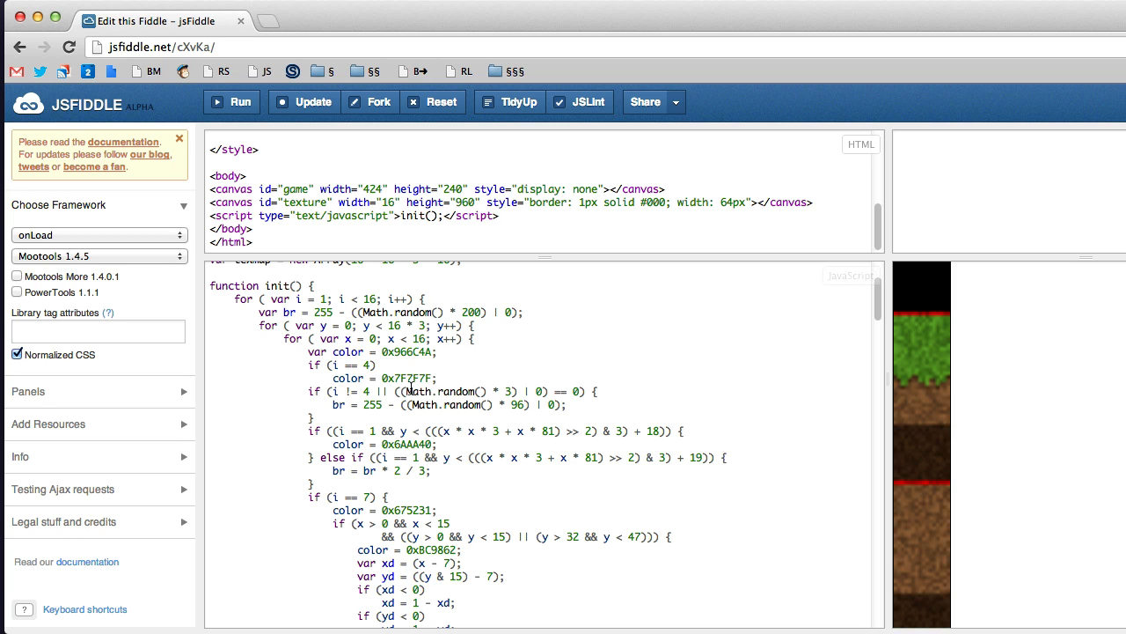
{"action": "left_click", "coordinate": [437, 352]}
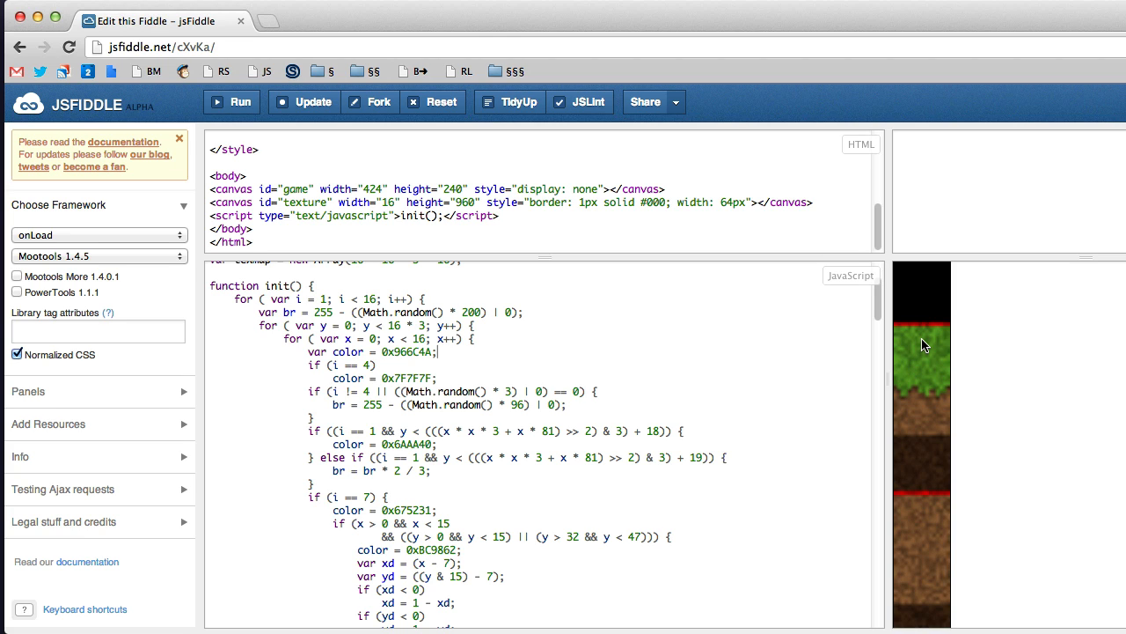
{"action": "mouse_move", "coordinate": [919, 345]}
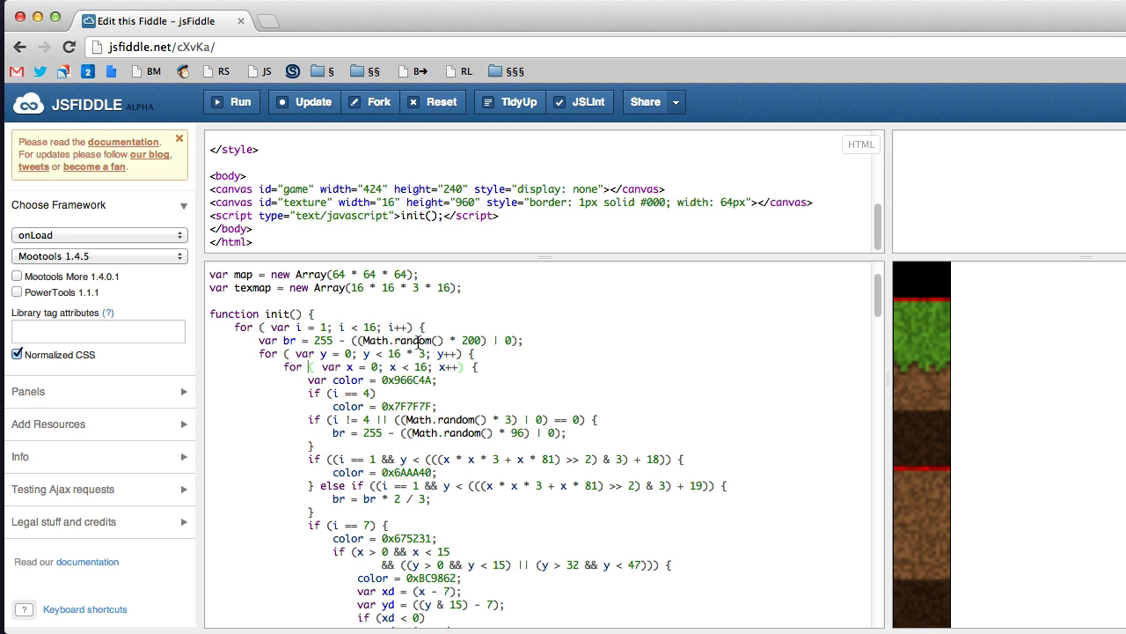
Note the 16 * 3 strip height and place the cursor after the 0x966C4A colour line
{"action": "double_click", "coordinate": [396, 352]}
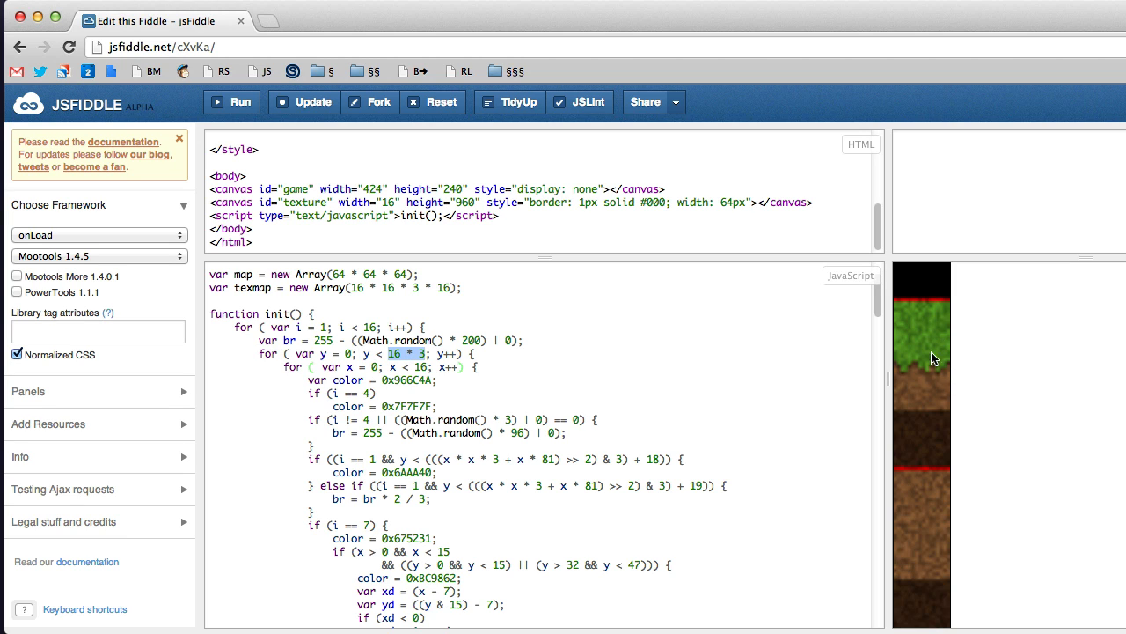
{"action": "left_click", "coordinate": [343, 380]}
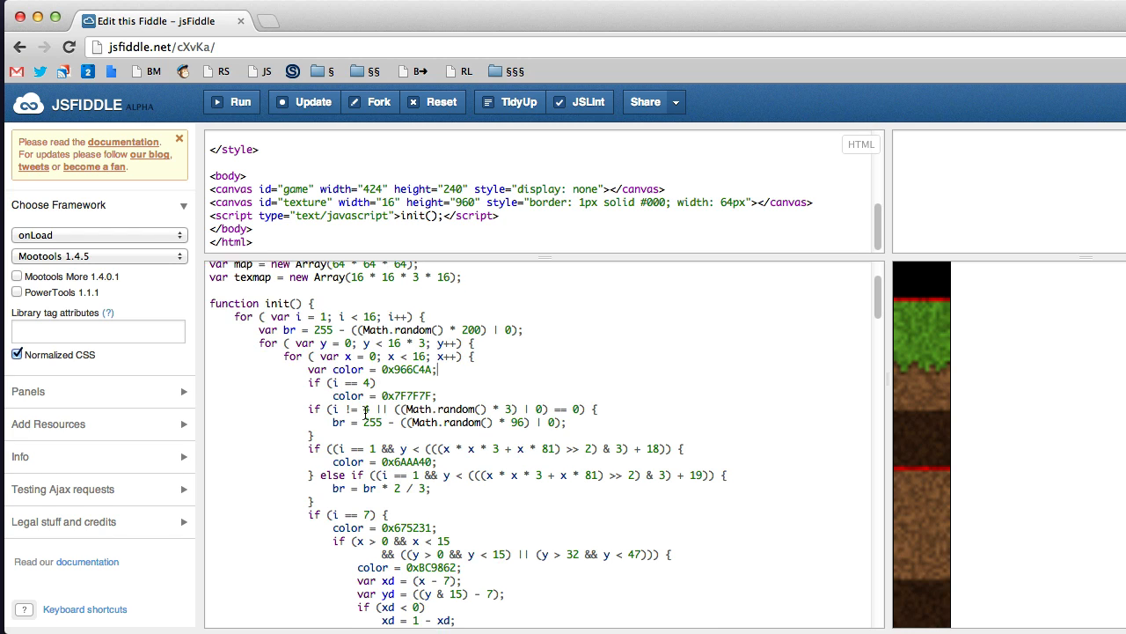
{"action": "scroll", "scroll_direction": "down", "scroll_amount": 3}
{"action": "type", "text": "  0"}
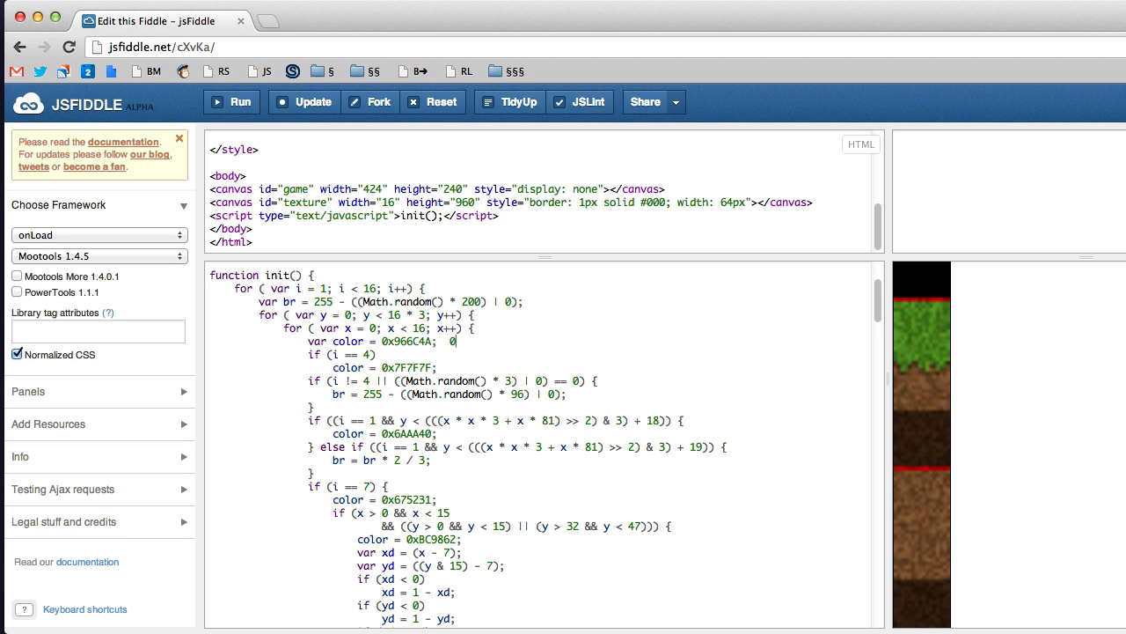
{"action": "key", "text": "Backspace"}
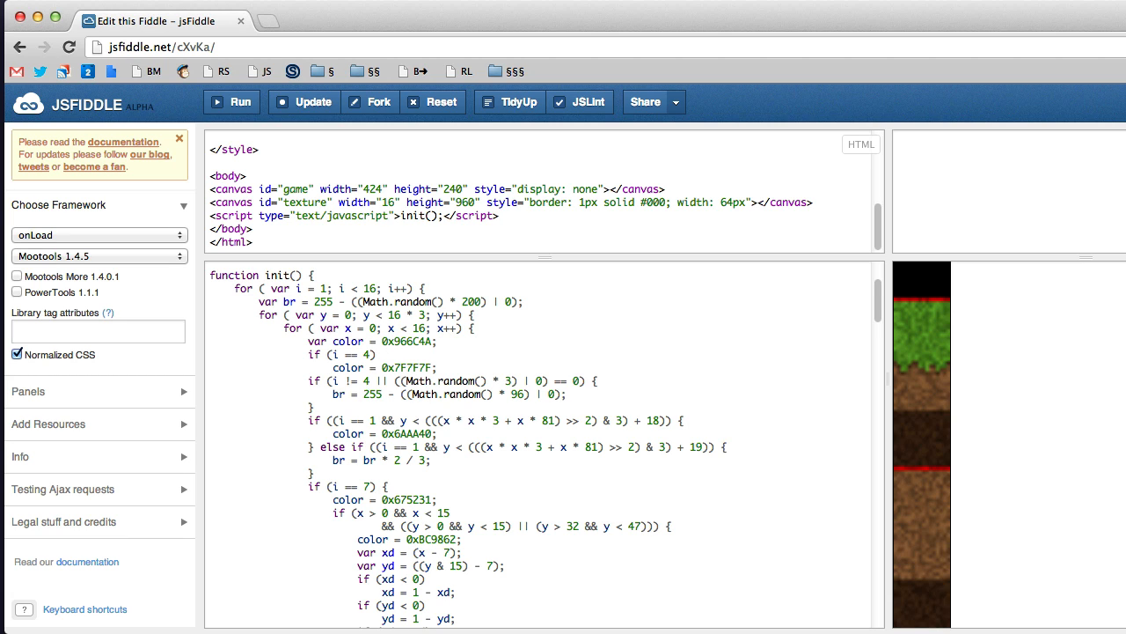
Enter the red colour value 0xFF0000 for the base texture
{"action": "type", "text": "FF00"}
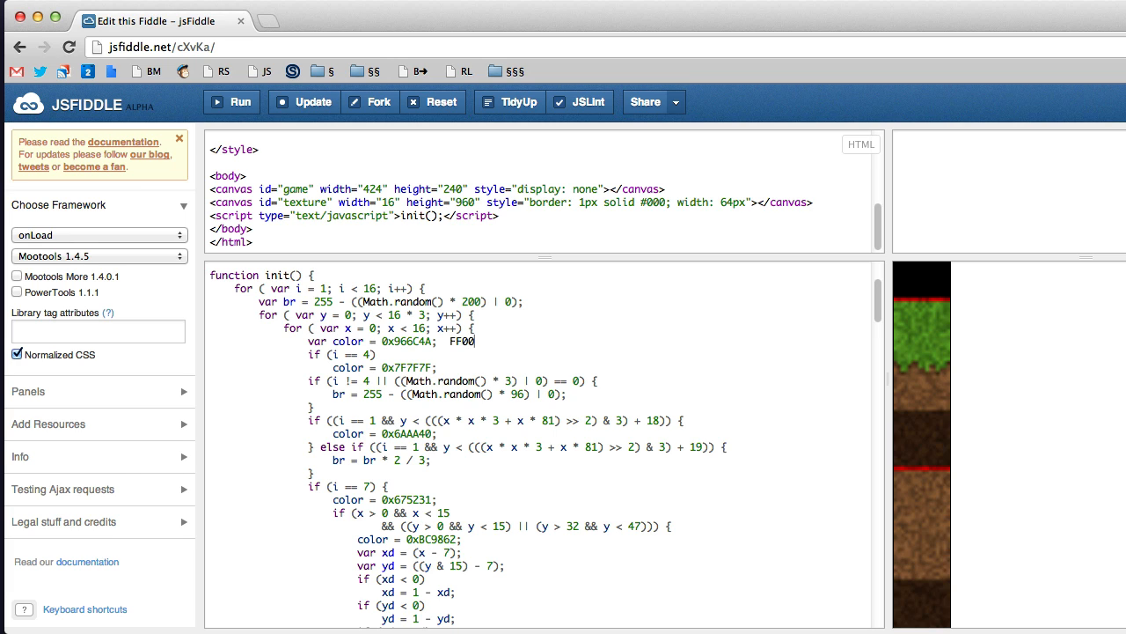
{"action": "type", "text": "00"}
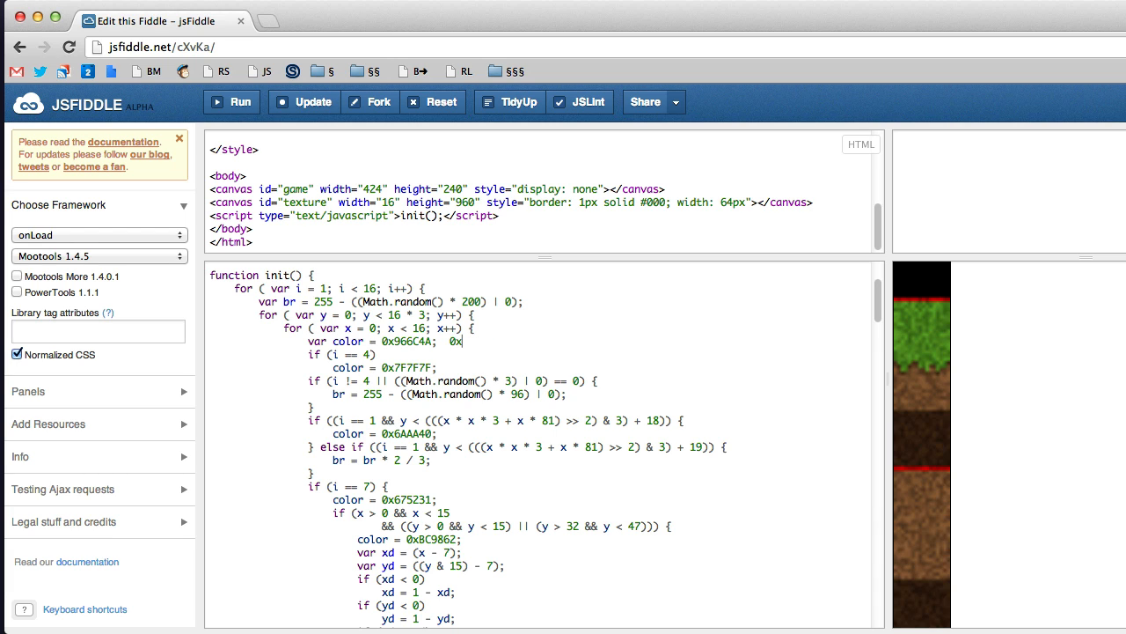
{"action": "type", "text": "FF0000"}
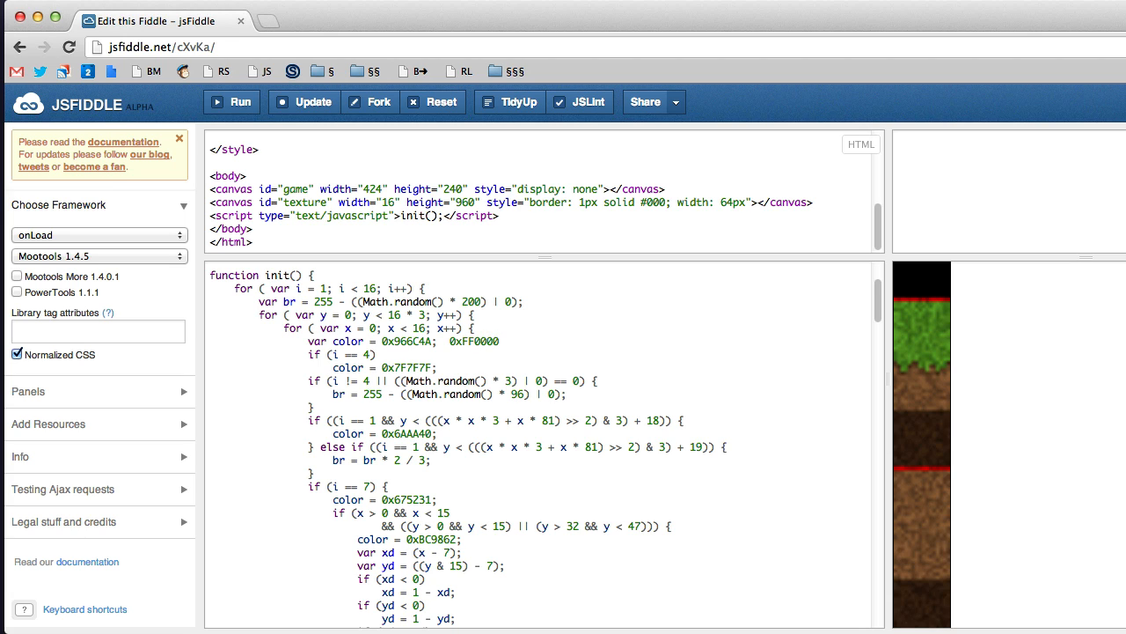
{"action": "key", "text": "Backspace"}
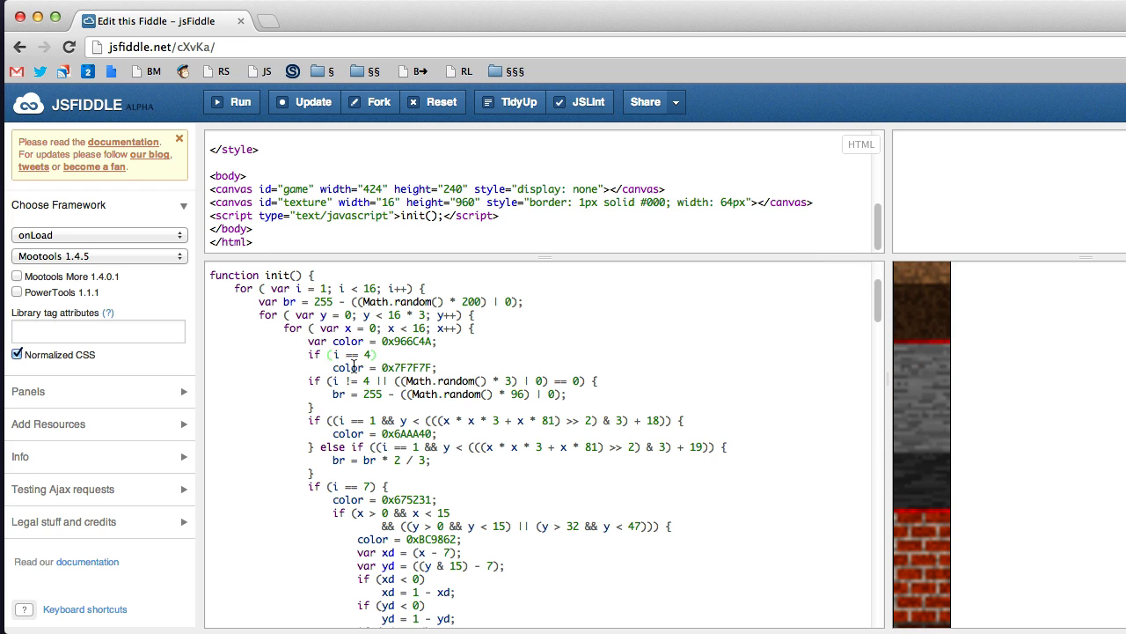
{"action": "mouse_move", "coordinate": [827, 385]}
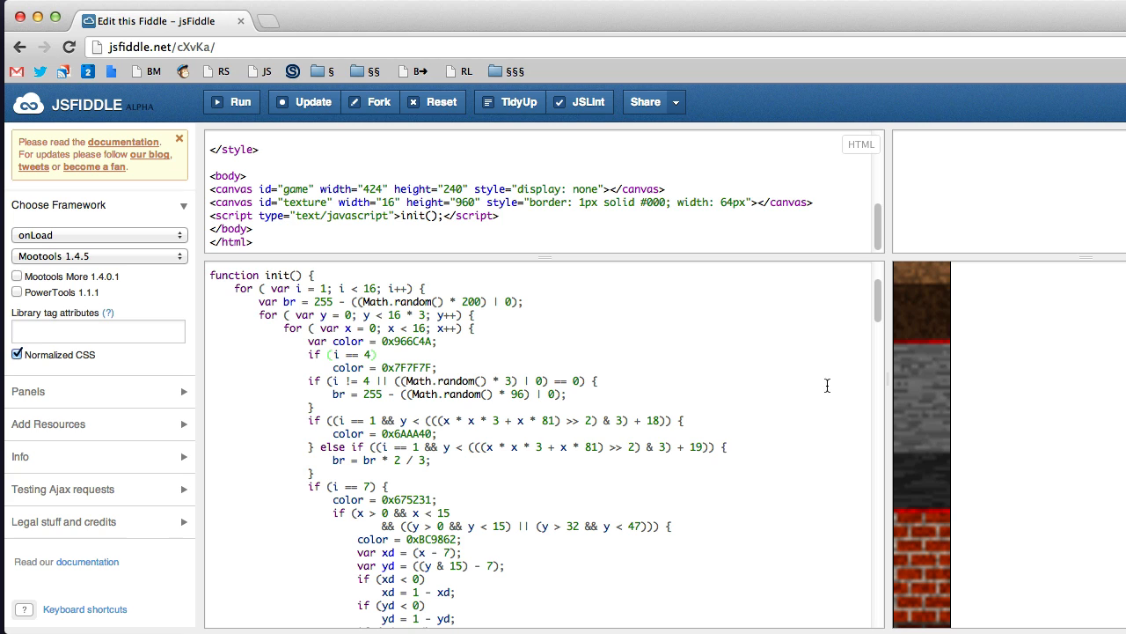
{"action": "double_click", "coordinate": [407, 368]}
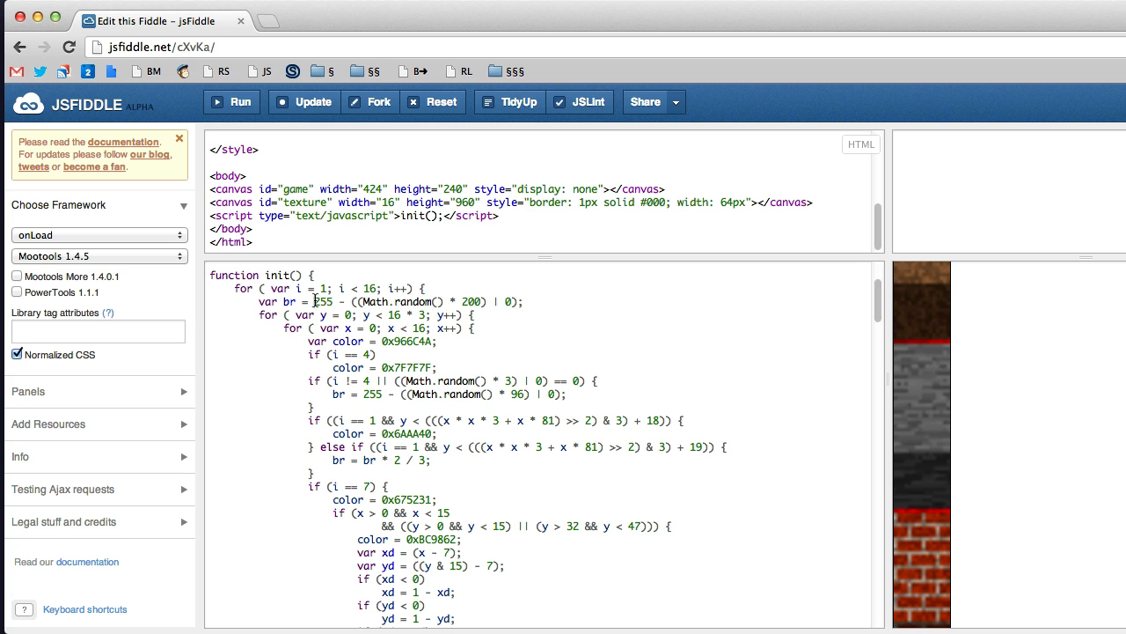
Mark the random brightness expression and scroll down to the brick (i == 5) colour block
{"action": "left_click_drag", "start_coordinate": [314, 301], "coordinate": [523, 301]}
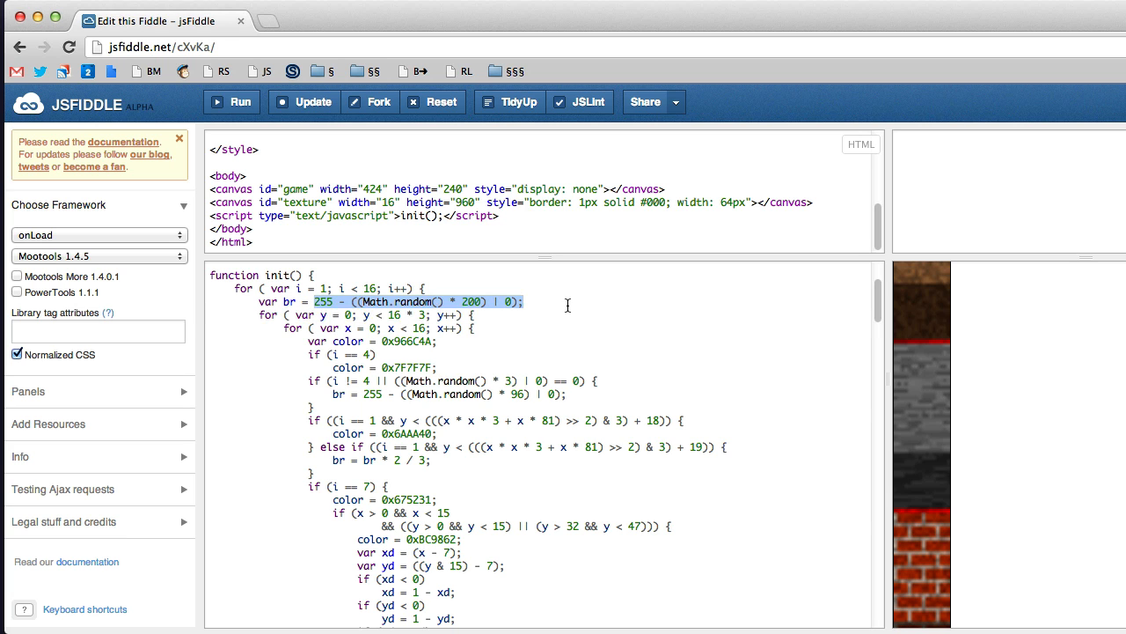
{"action": "scroll", "scroll_direction": "down", "scroll_amount": 3}
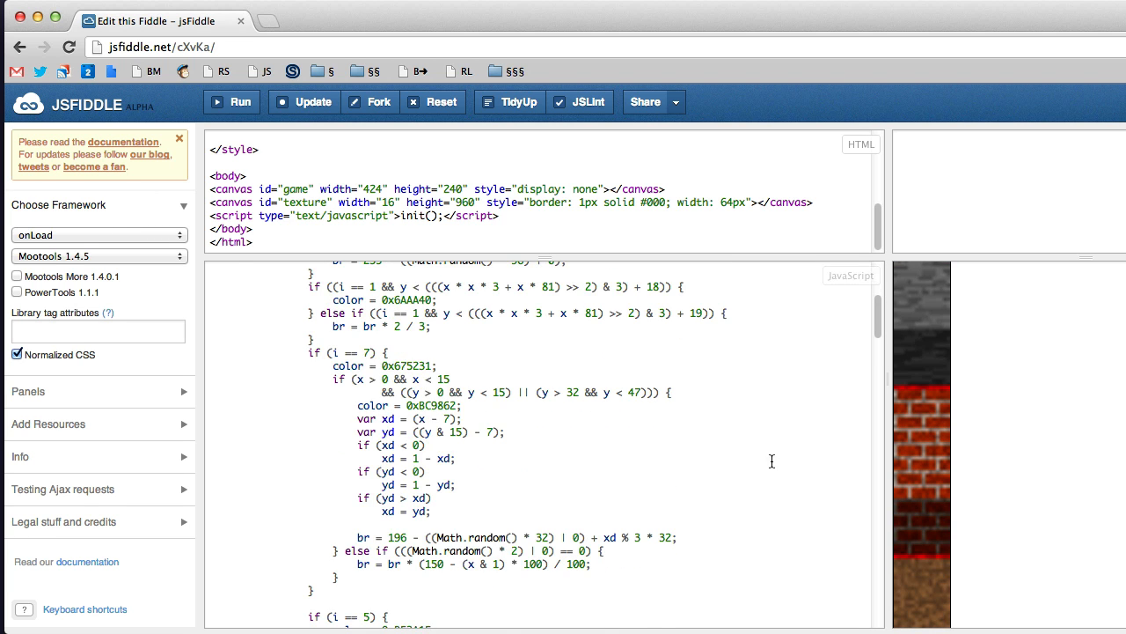
{"action": "scroll", "scroll_direction": "down", "scroll_amount": 3}
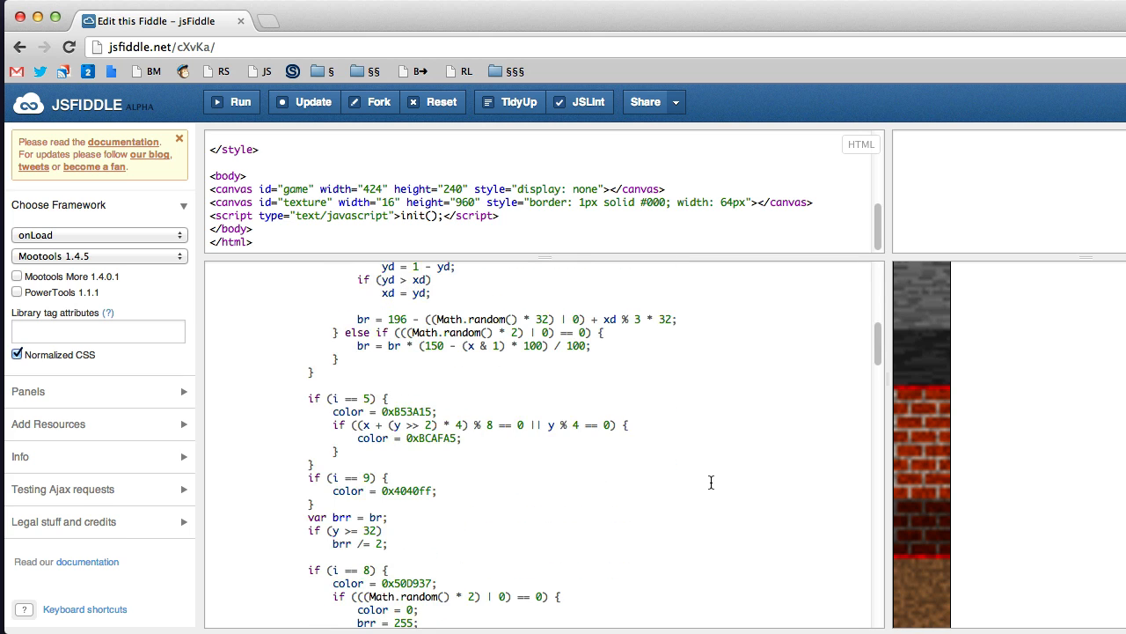
{"action": "scroll", "scroll_direction": "down", "scroll_amount": 3}
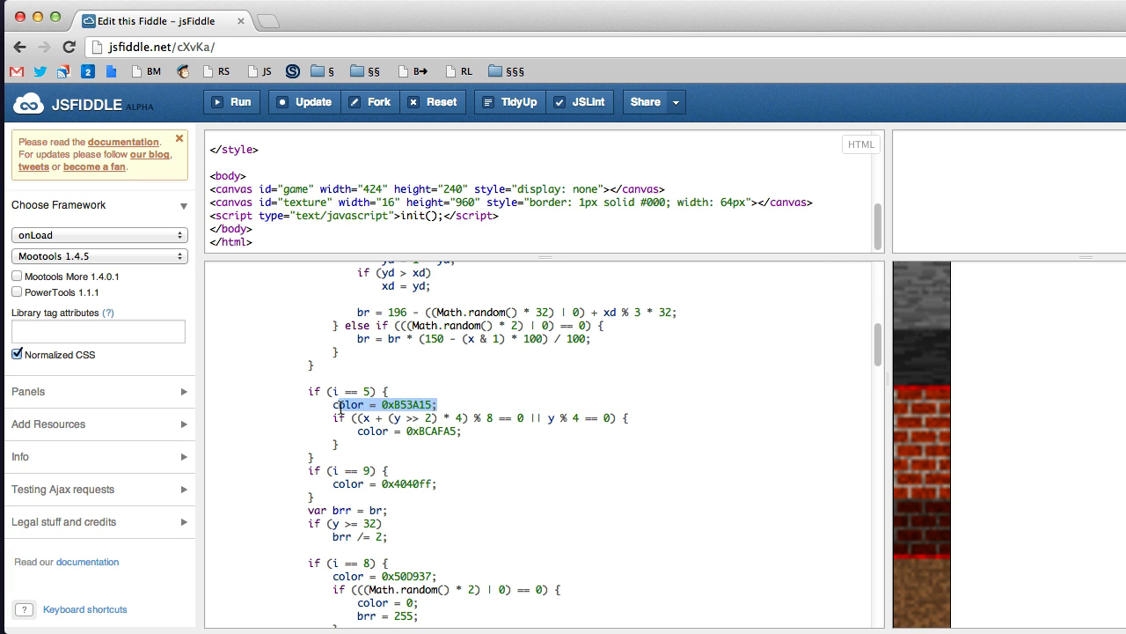
Set the brick colour to 0xFF3A15 and rerun with mortar spacings 2 and 6 to compare
{"action": "left_click", "coordinate": [401, 403]}
{"action": "type", "text": "FF"}
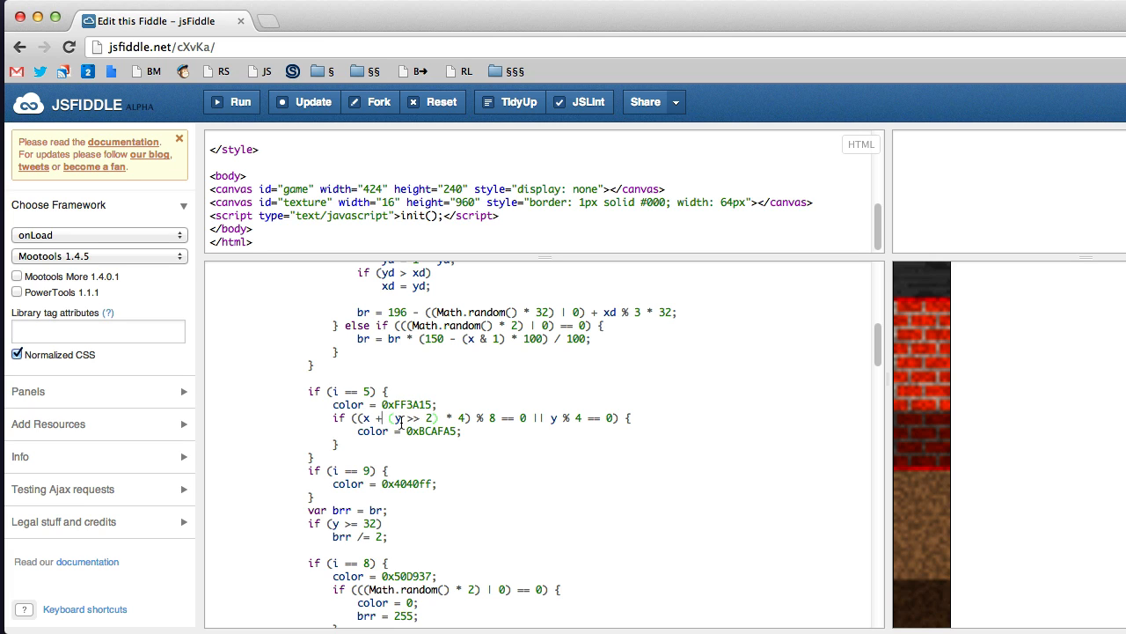
{"action": "mouse_move", "coordinate": [594, 428]}
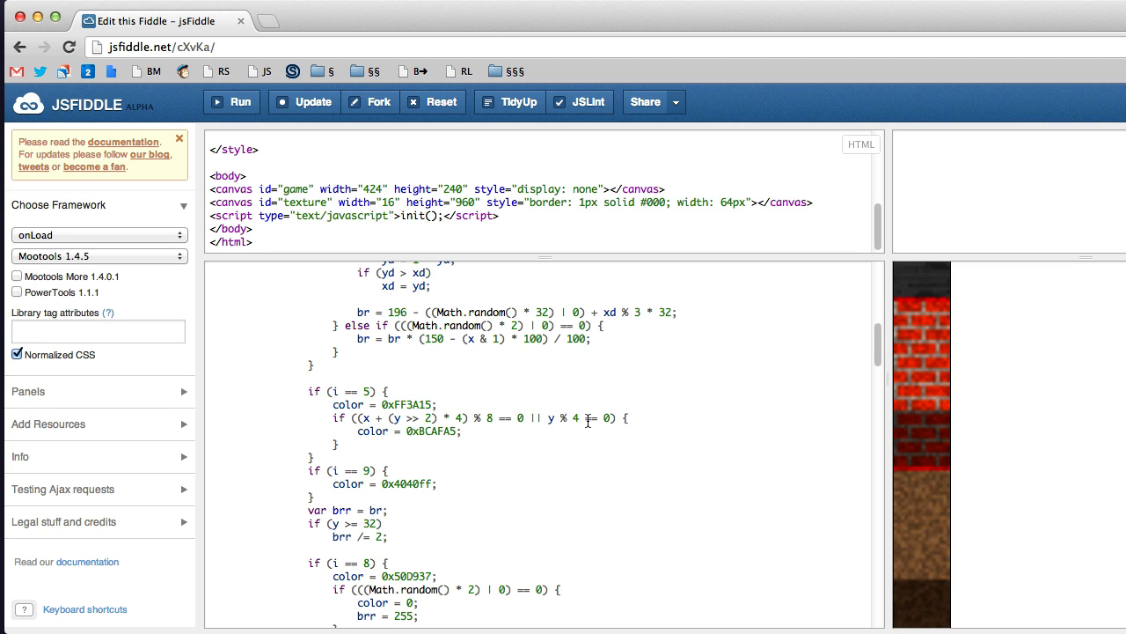
{"action": "mouse_move", "coordinate": [718, 412]}
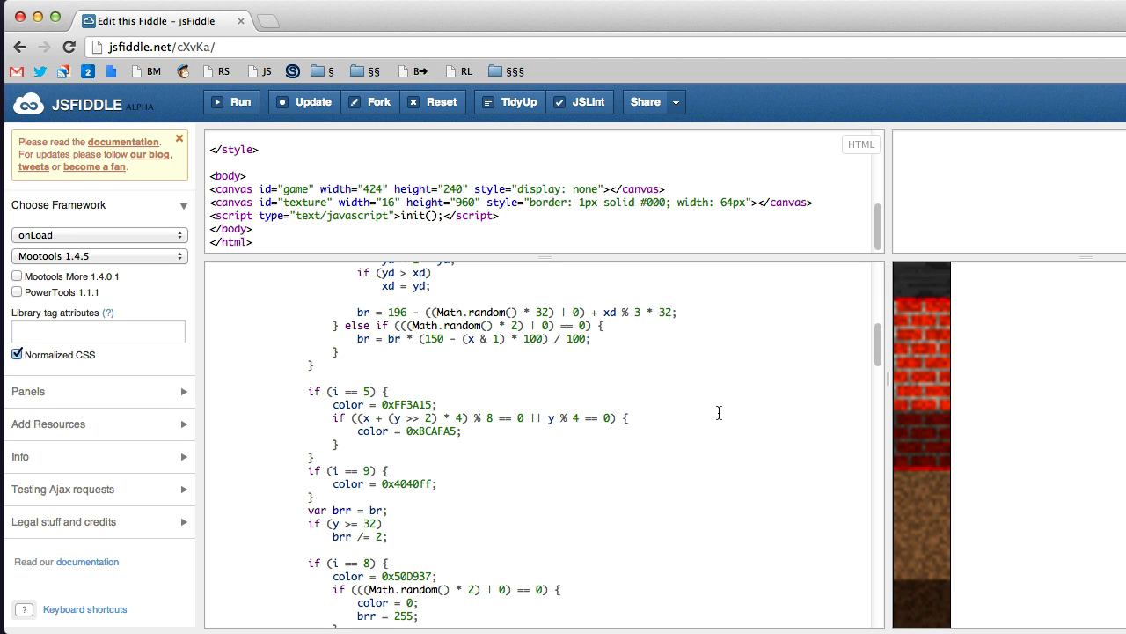
{"action": "mouse_move", "coordinate": [447, 436]}
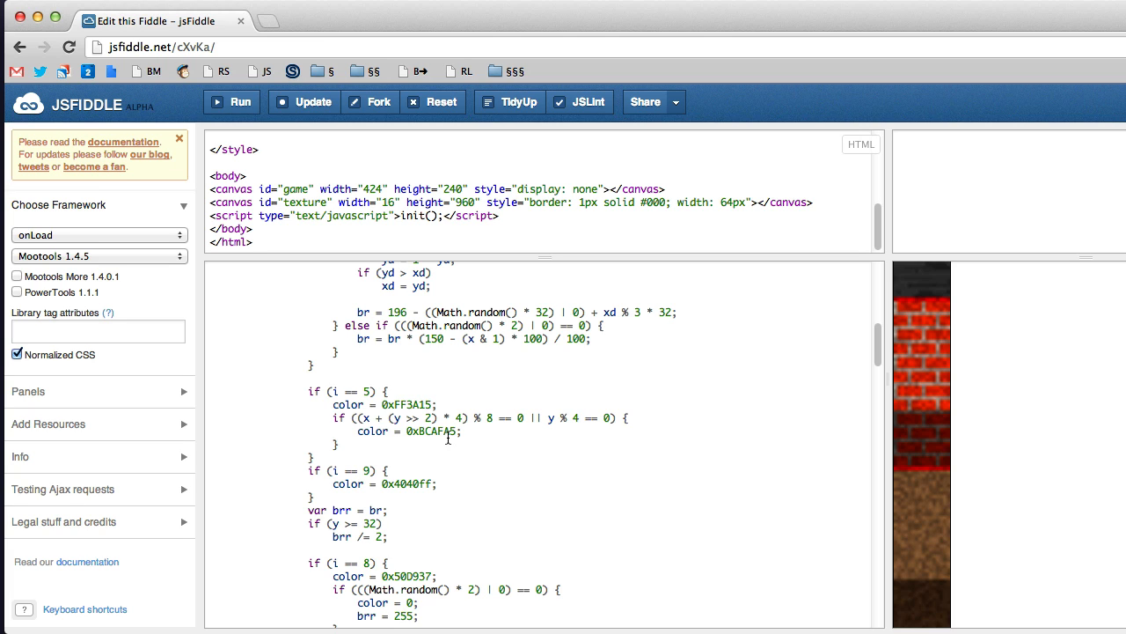
{"action": "mouse_move", "coordinate": [588, 440]}
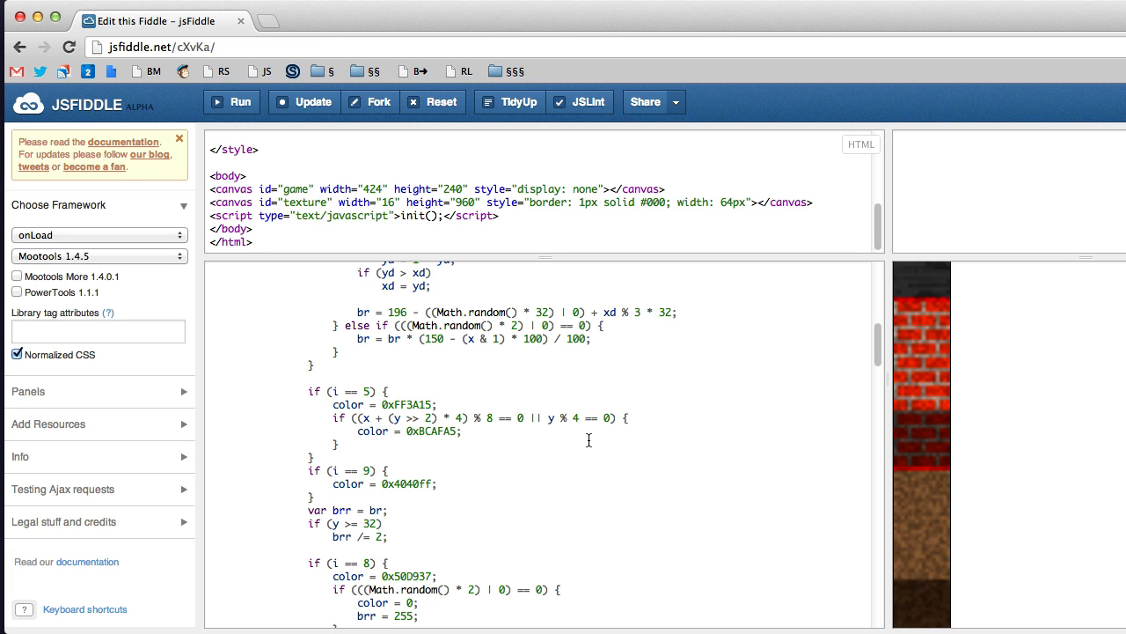
{"action": "left_click", "coordinate": [232, 102]}
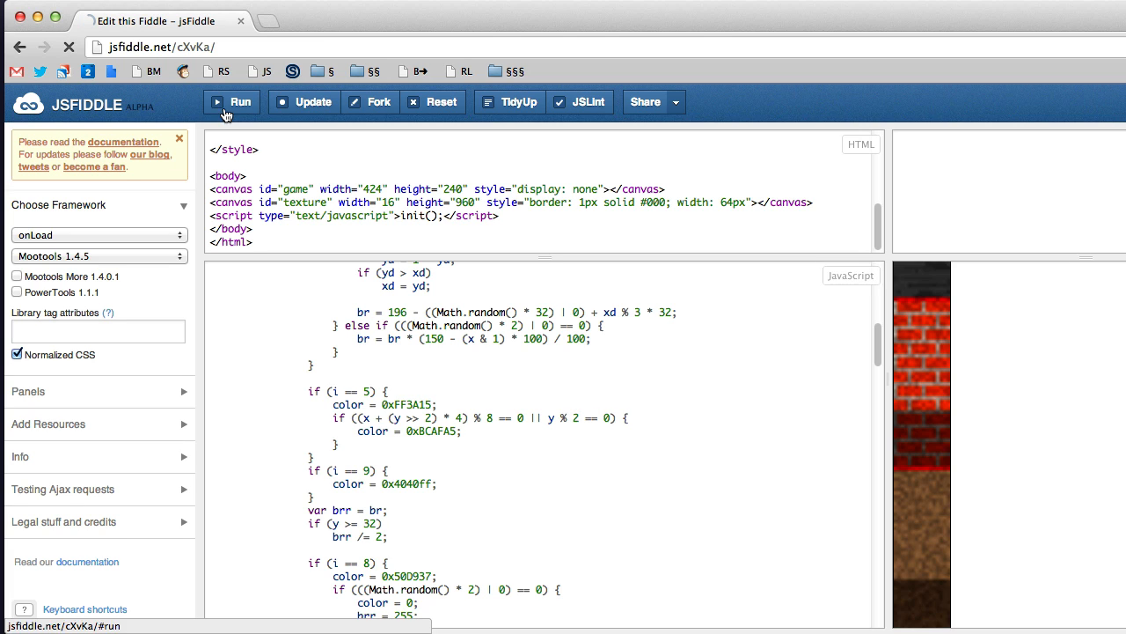
{"action": "left_click", "coordinate": [231, 100]}
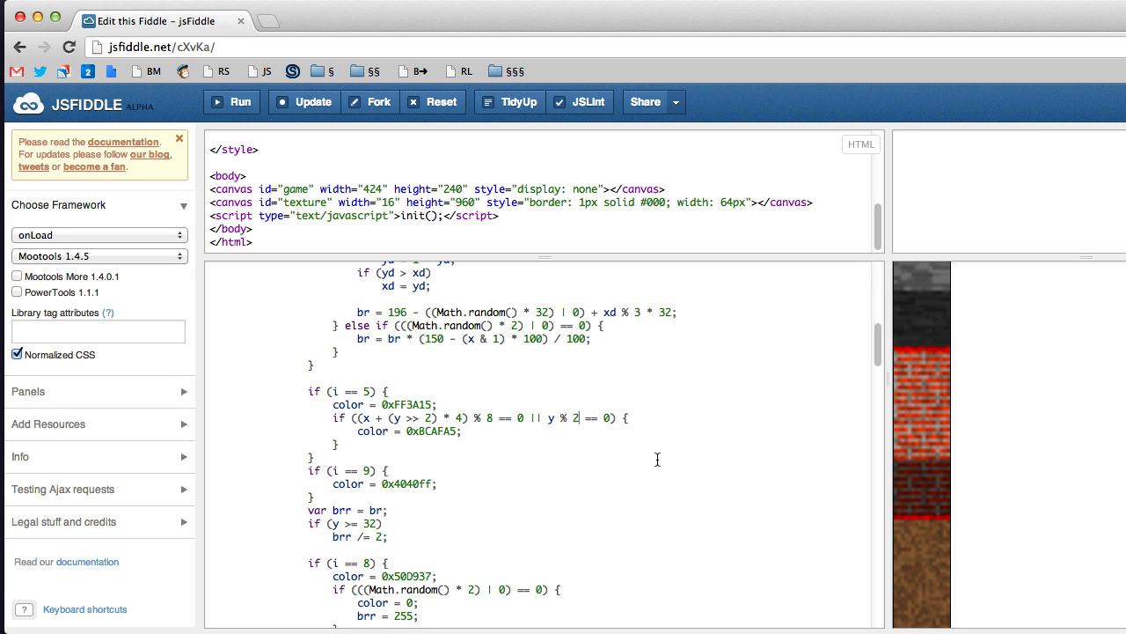
{"action": "left_click", "coordinate": [232, 102]}
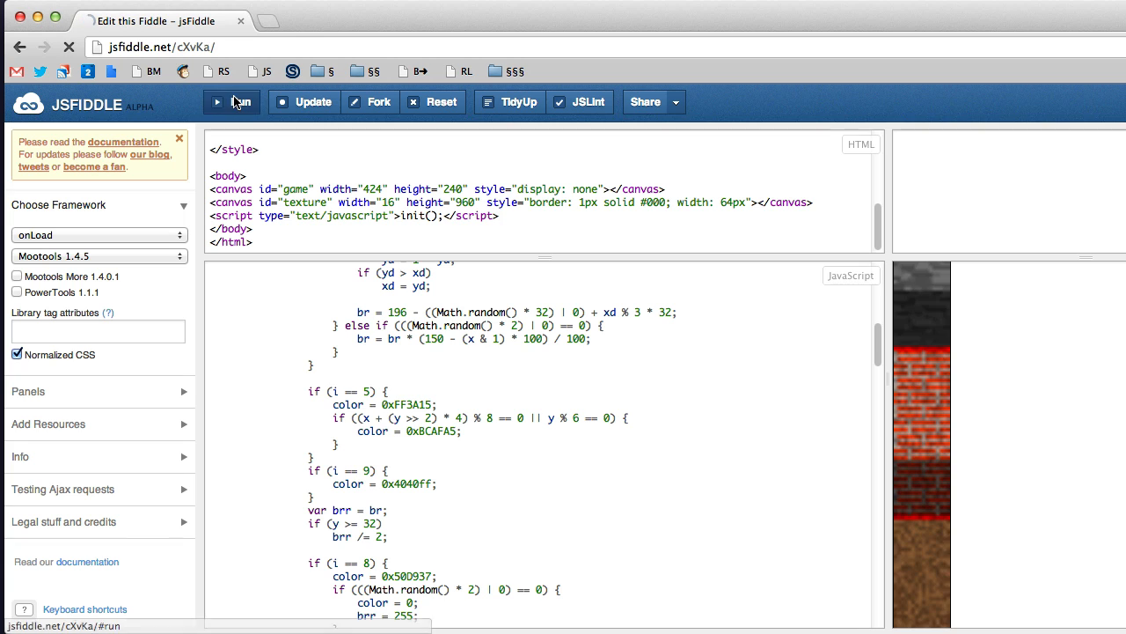
{"action": "left_click", "coordinate": [233, 100]}
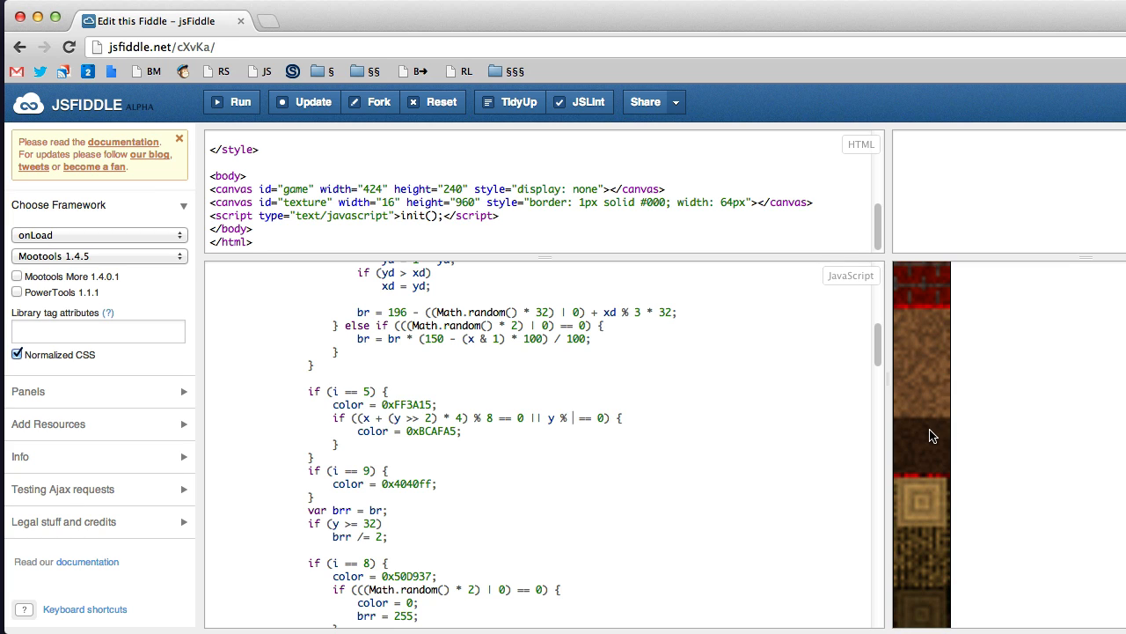
{"action": "mouse_move", "coordinate": [932, 359]}
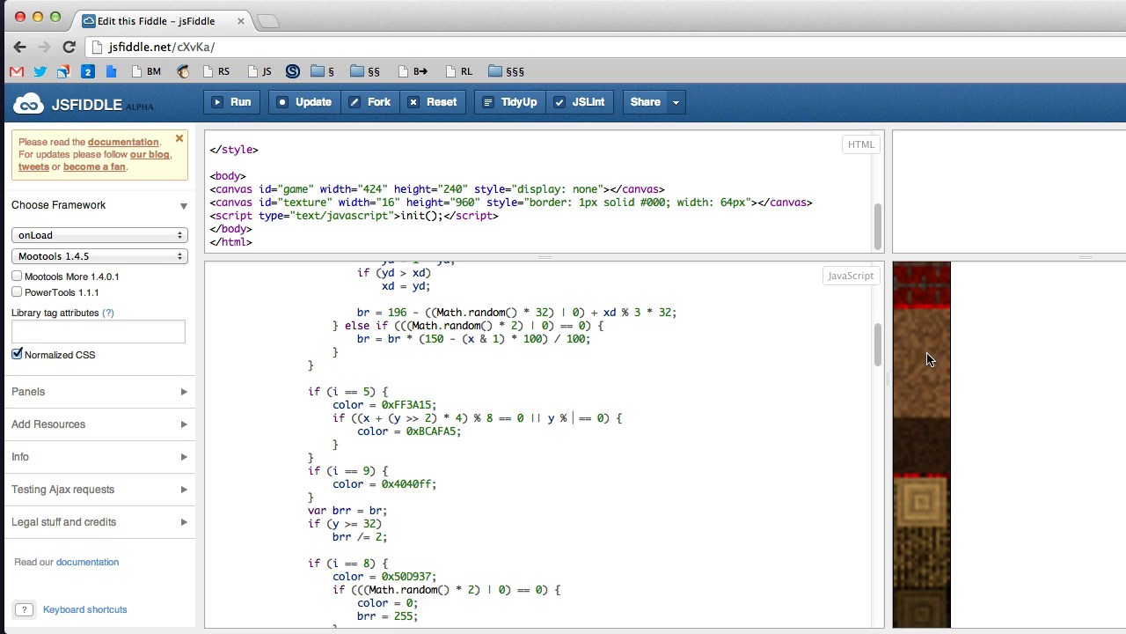
{"action": "mouse_move", "coordinate": [935, 418]}
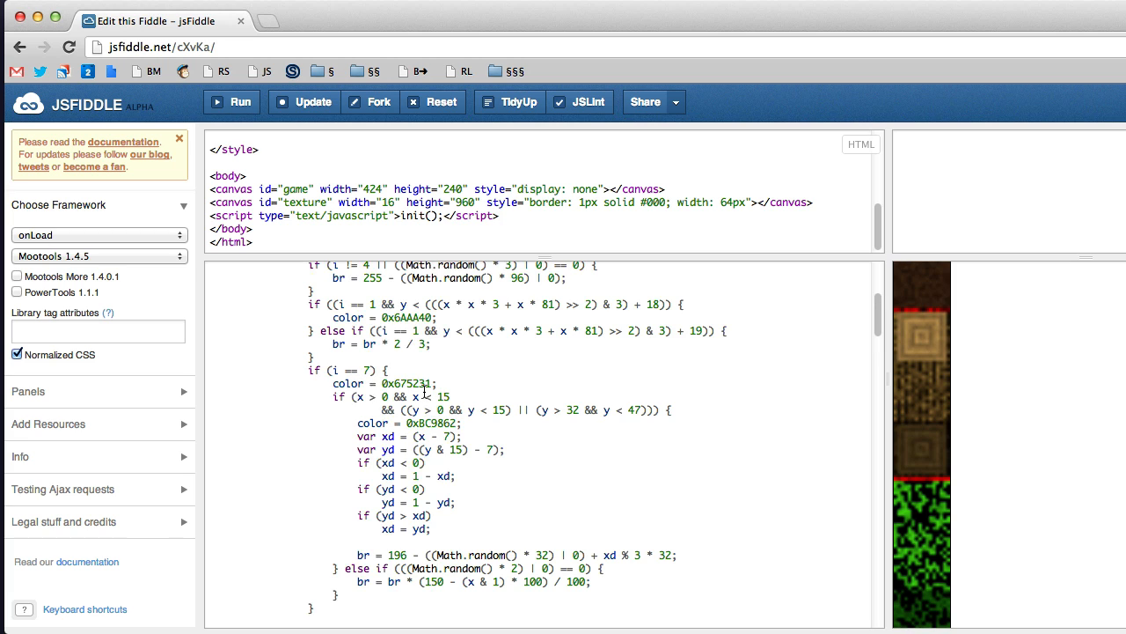
Scroll to the i == 7 block to add the concentric ring wood shading
{"action": "scroll", "scroll_direction": "down", "scroll_amount": 3}
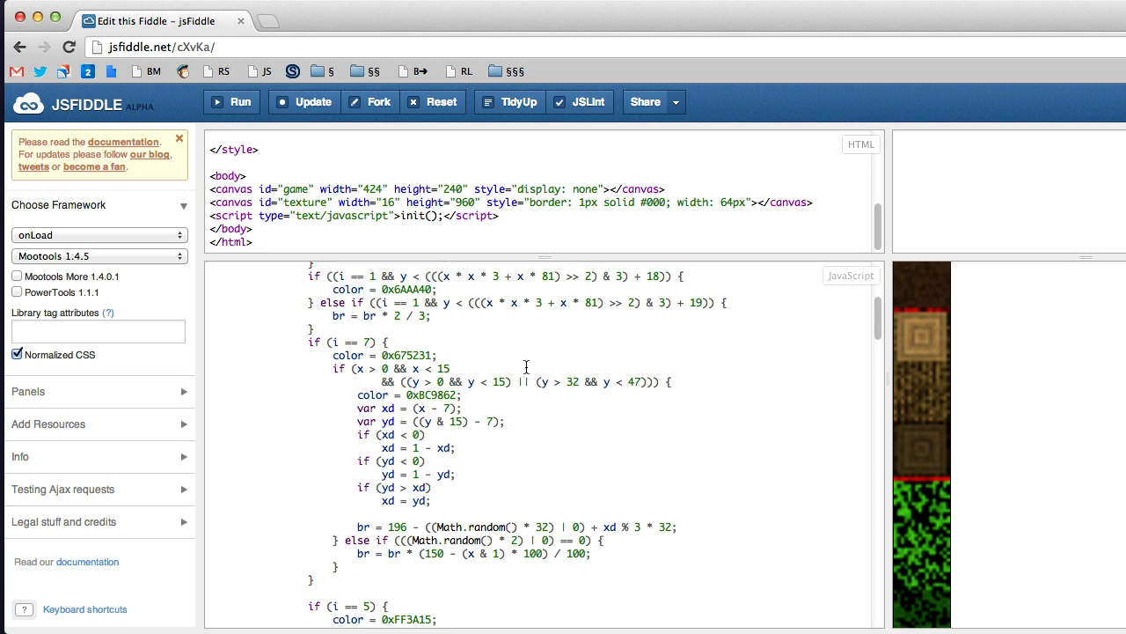
{"action": "mouse_move", "coordinate": [918, 387]}
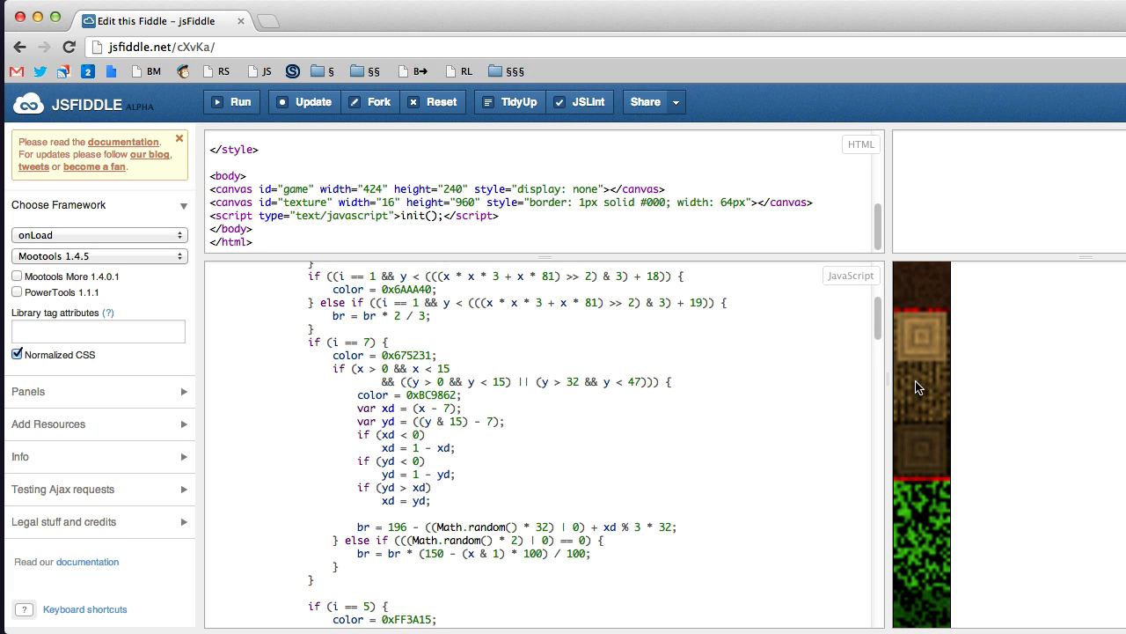
{"action": "mouse_move", "coordinate": [909, 359]}
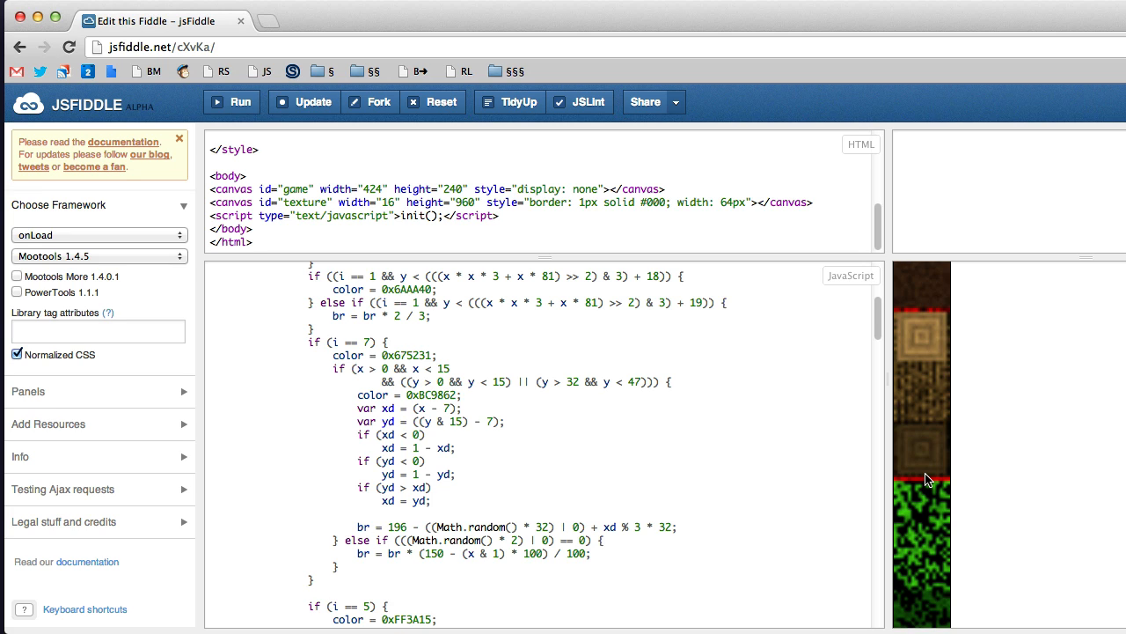
{"action": "mouse_move", "coordinate": [957, 500]}
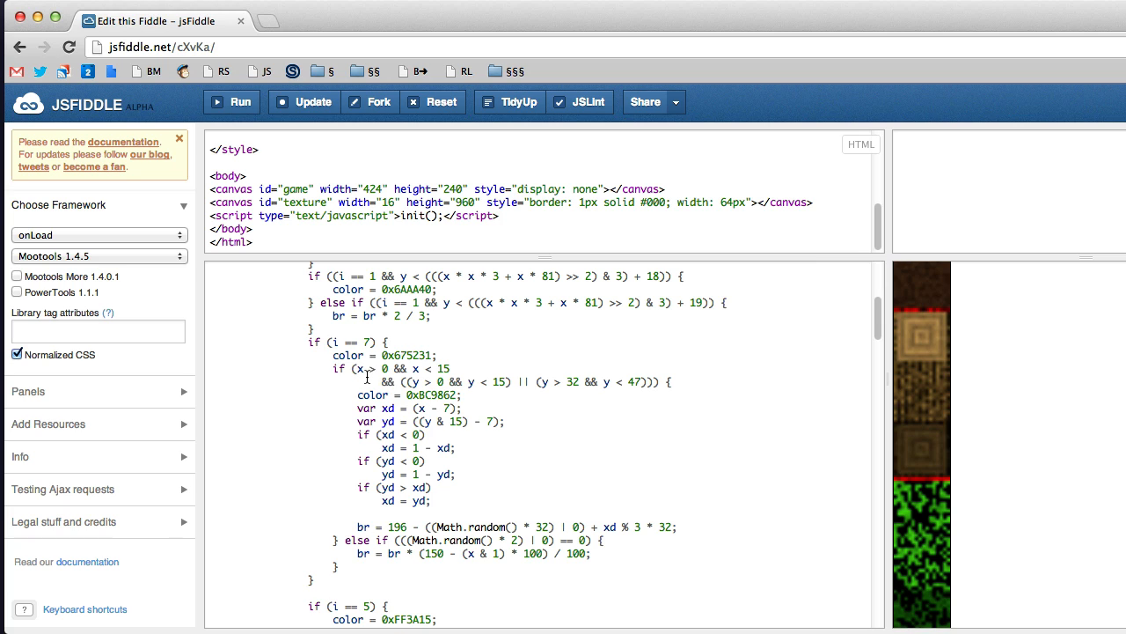
{"action": "mouse_move", "coordinate": [479, 373]}
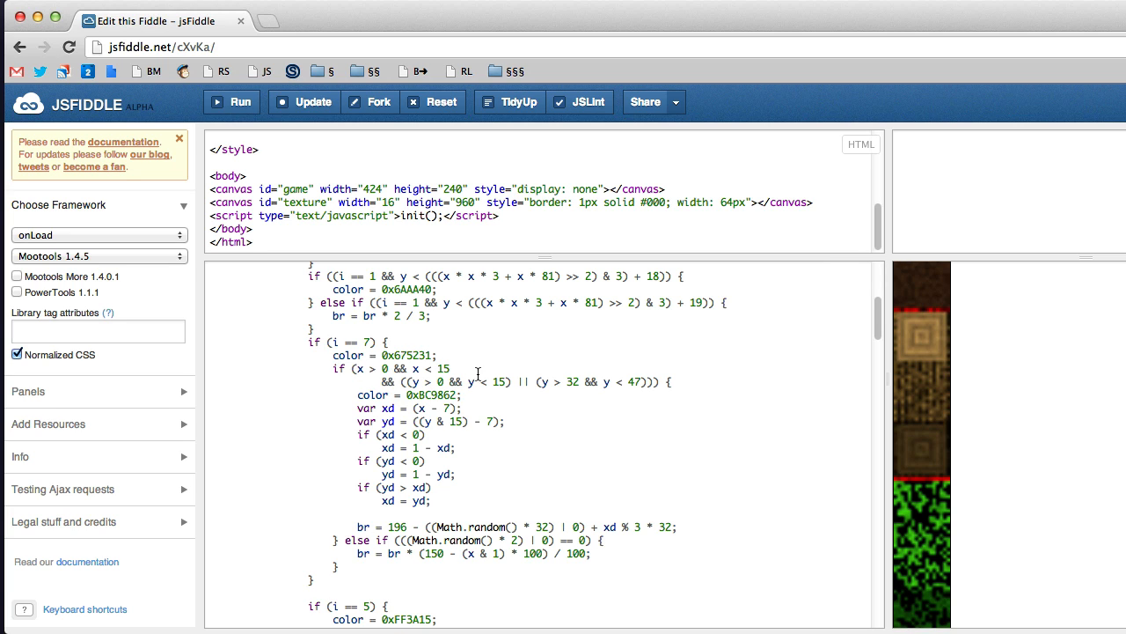
{"action": "mouse_move", "coordinate": [386, 384]}
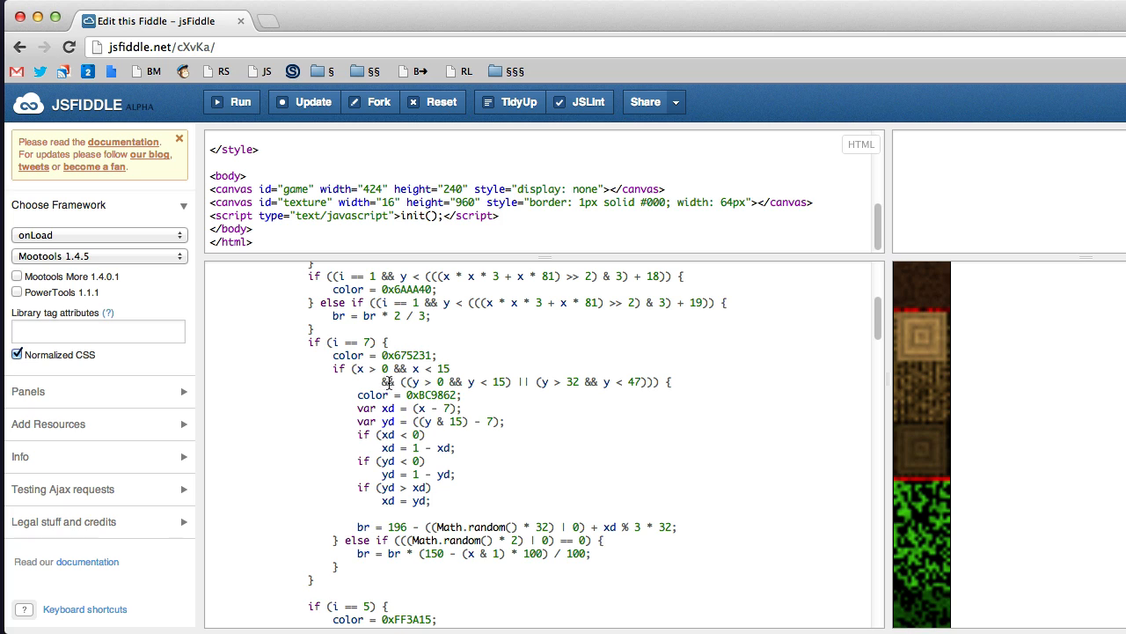
{"action": "mouse_move", "coordinate": [412, 383]}
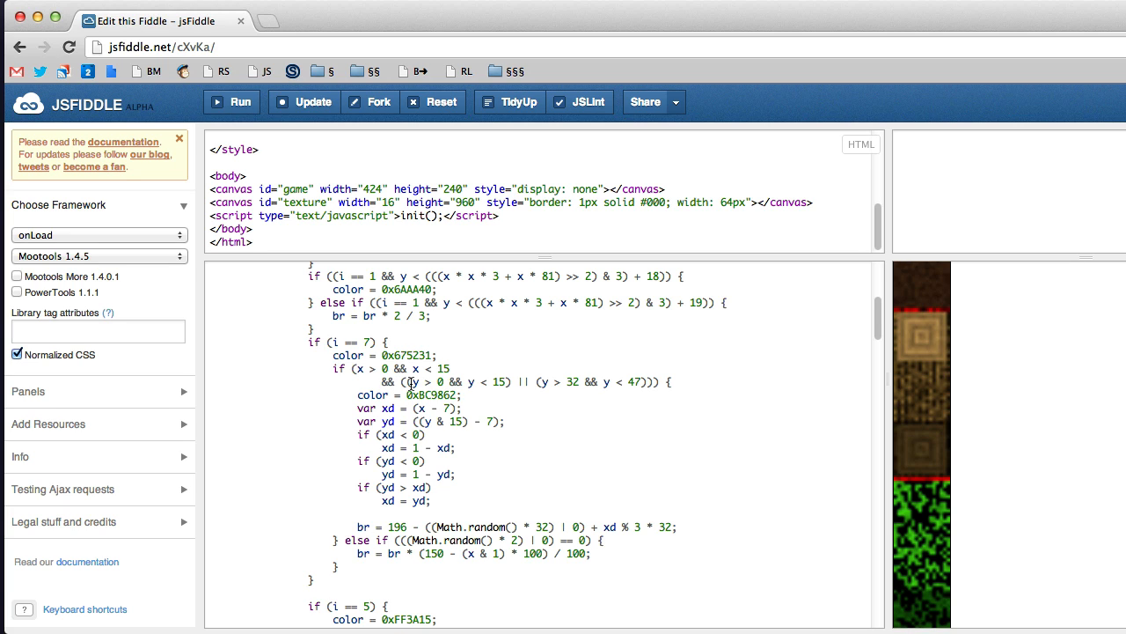
{"action": "mouse_move", "coordinate": [409, 385]}
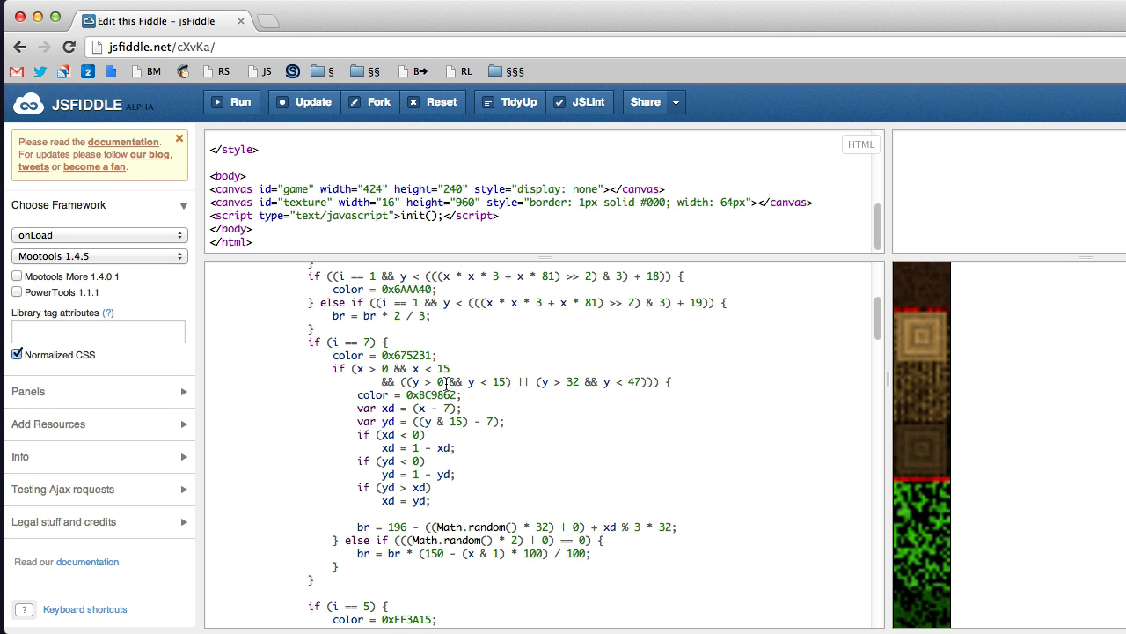
{"action": "mouse_move", "coordinate": [912, 326]}
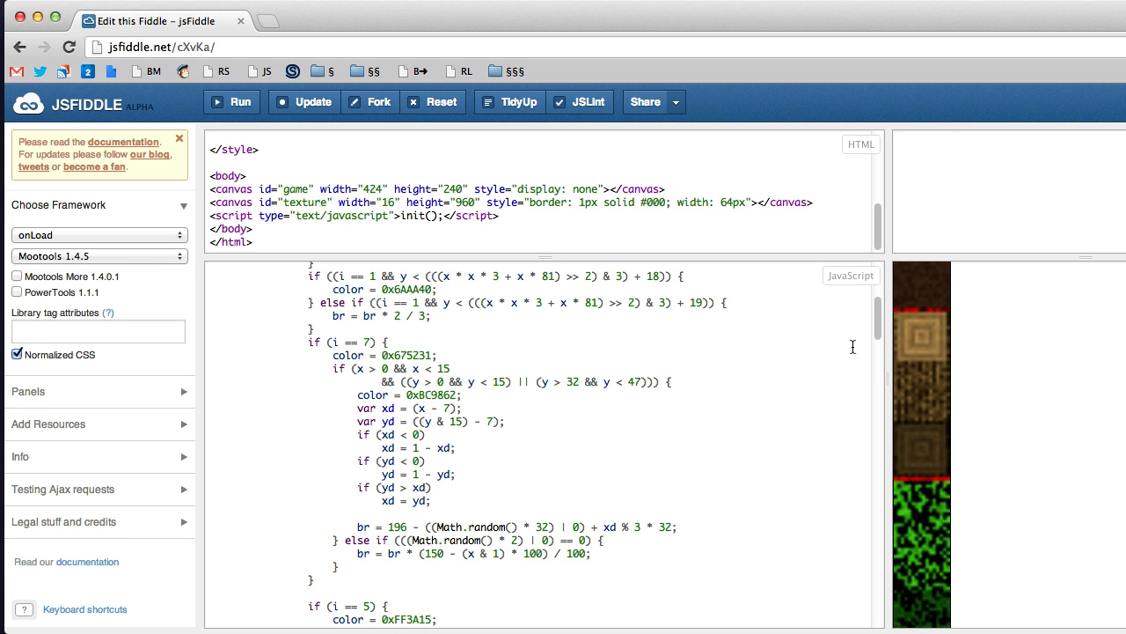
{"action": "mouse_move", "coordinate": [936, 352]}
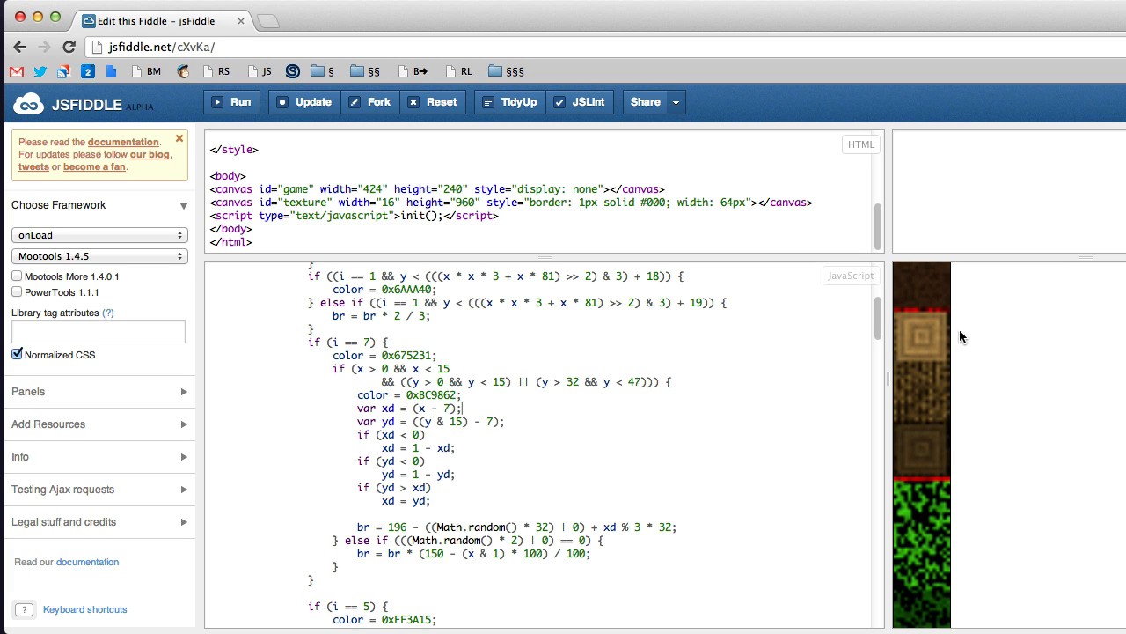
{"action": "mouse_move", "coordinate": [905, 350]}
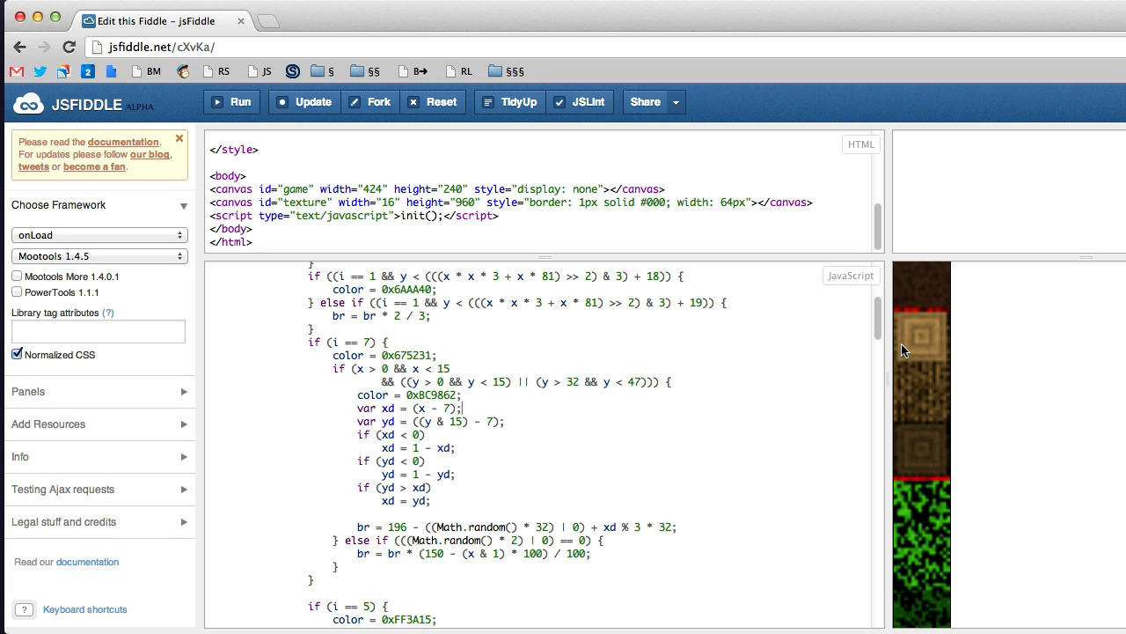
{"action": "mouse_move", "coordinate": [912, 338]}
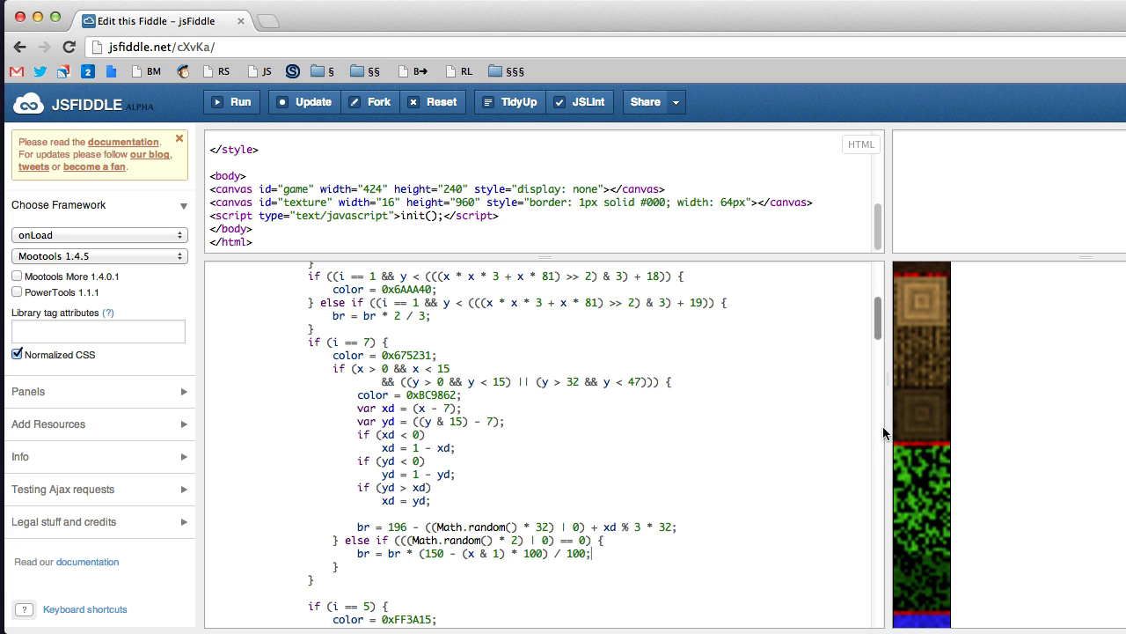
Highlight the wood-ring shading code and move down to texture 9's colour branch
{"action": "left_click_drag", "start_coordinate": [359, 395], "coordinate": [429, 500]}
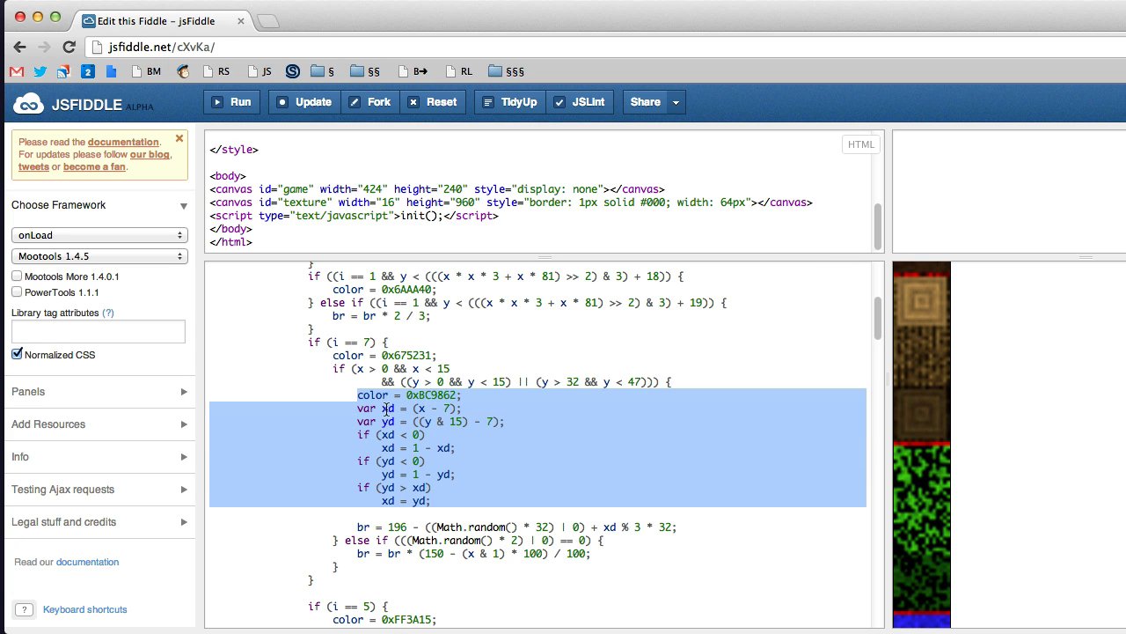
{"action": "scroll", "scroll_direction": "down", "scroll_amount": 3}
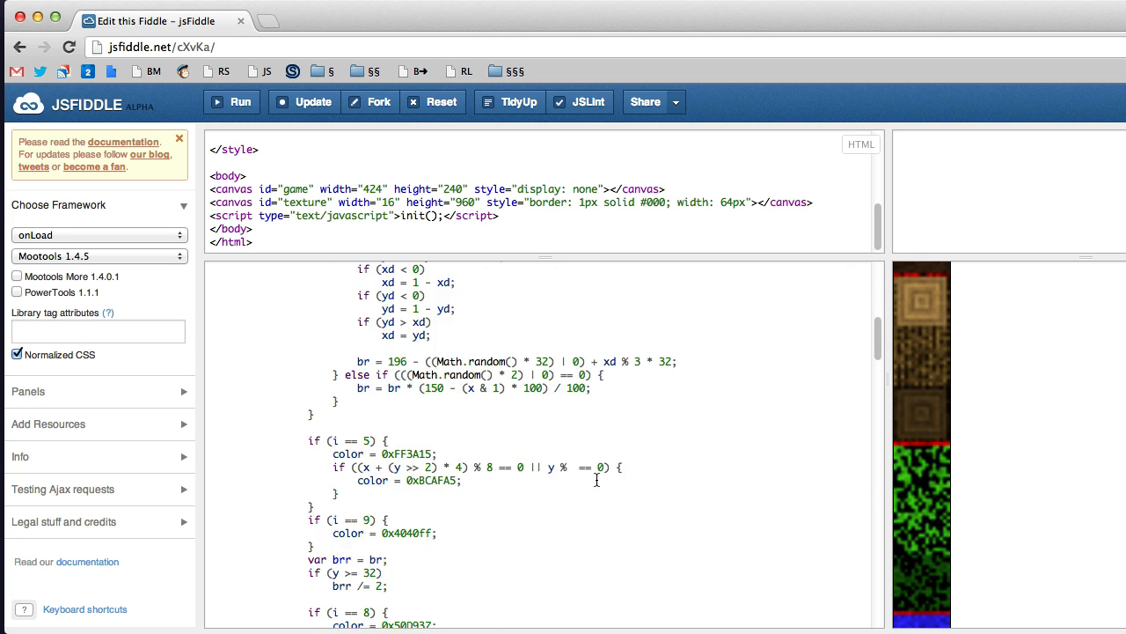
{"action": "scroll", "scroll_direction": "down", "scroll_amount": 3}
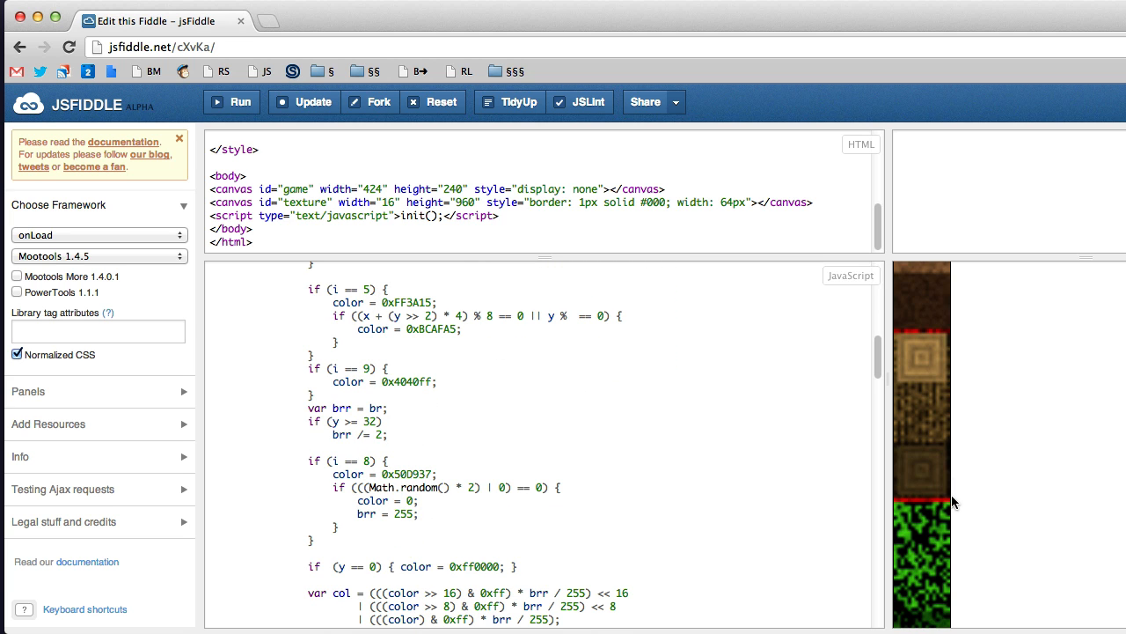
{"action": "scroll", "scroll_direction": "down", "scroll_amount": 3}
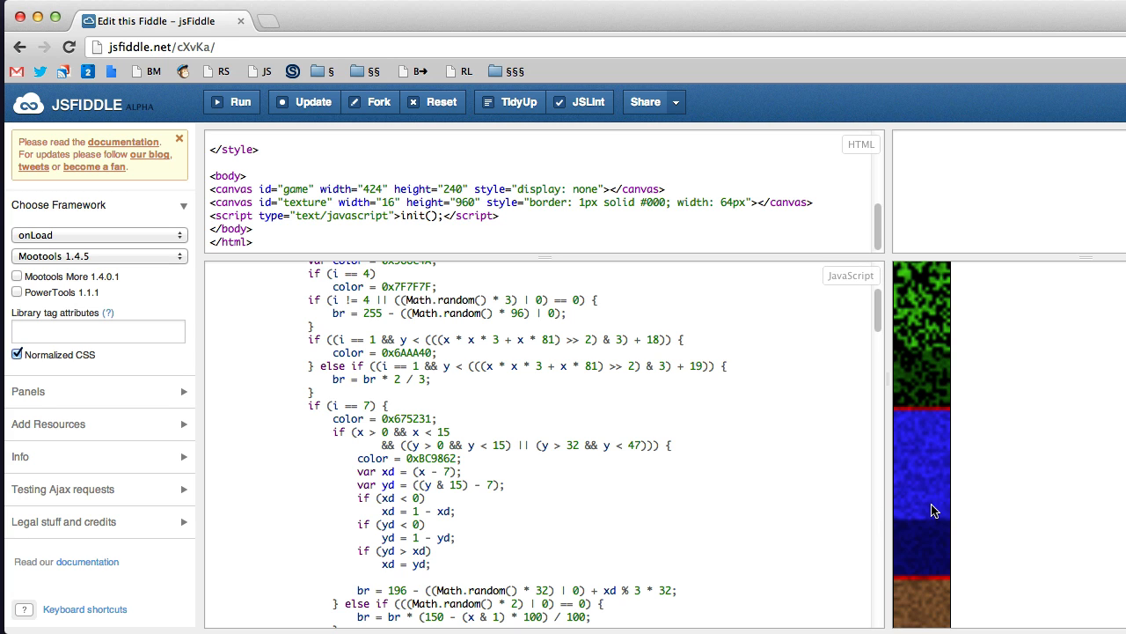
{"action": "scroll", "scroll_direction": "down", "scroll_amount": 3}
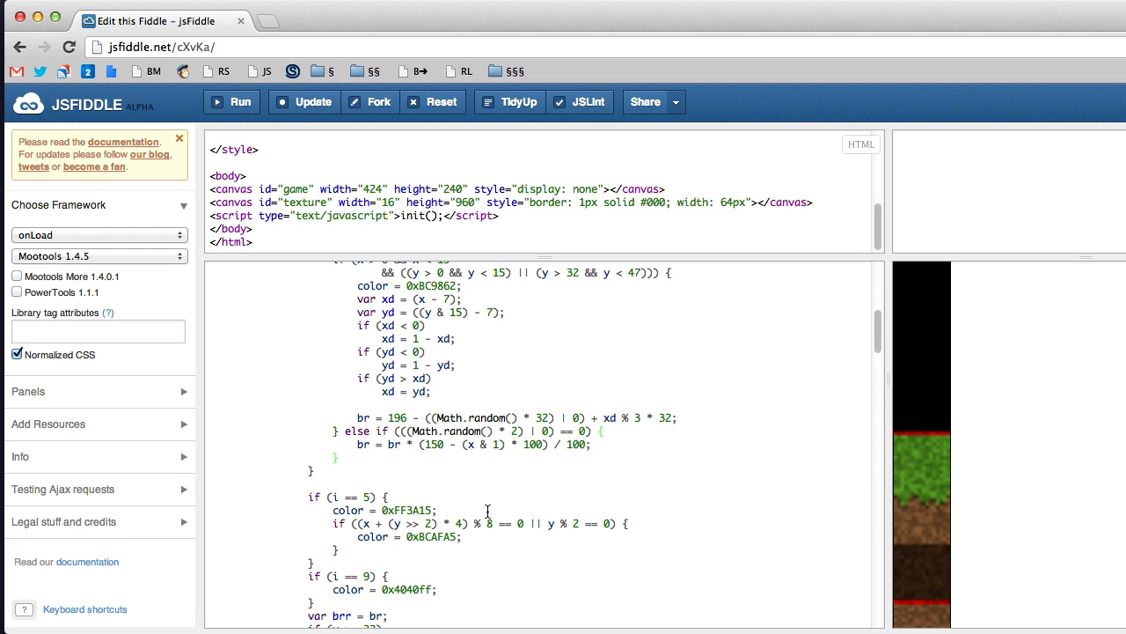
{"action": "mouse_move", "coordinate": [426, 554]}
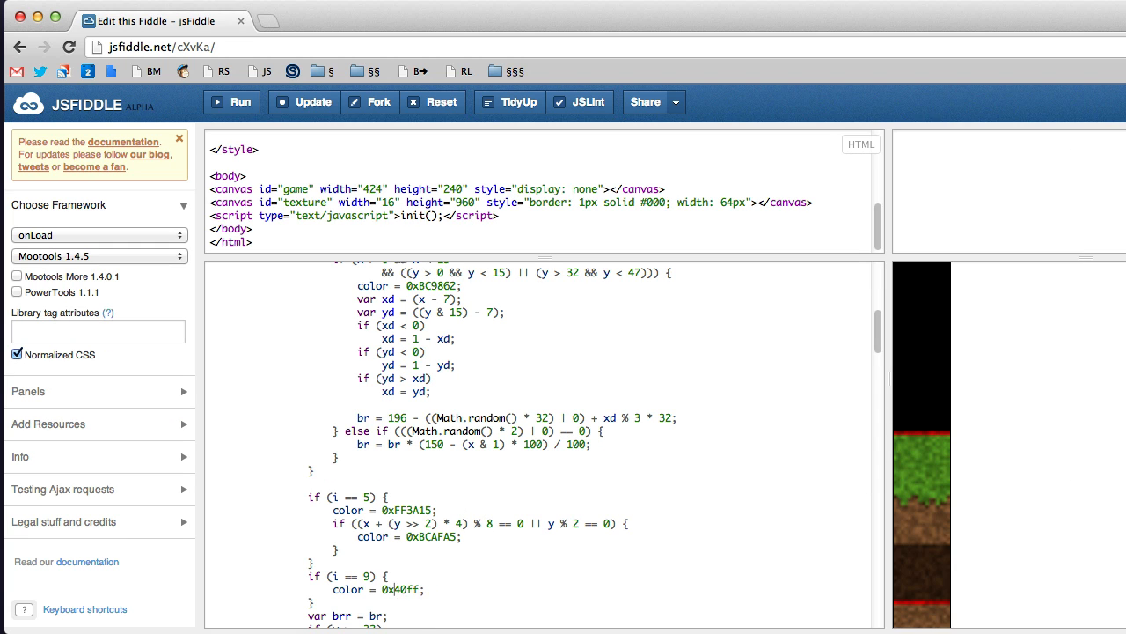
Change texture 9's colour to 0xff40ff and rerun to show the magenta block
{"action": "left_click", "coordinate": [230, 102]}
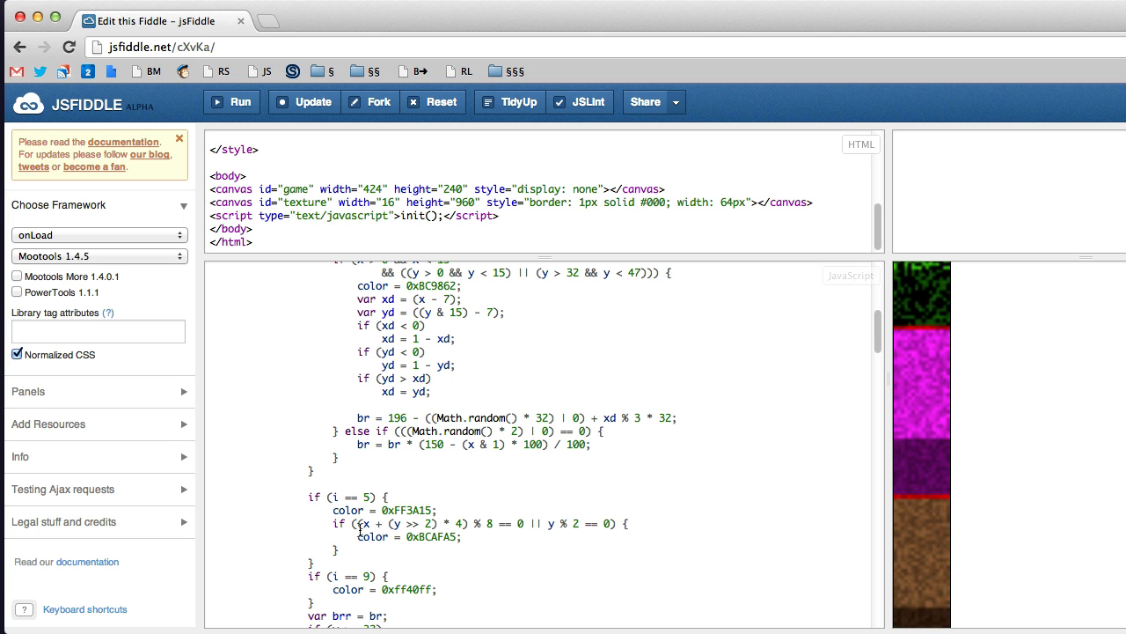
{"action": "scroll", "scroll_direction": "down", "scroll_amount": 3}
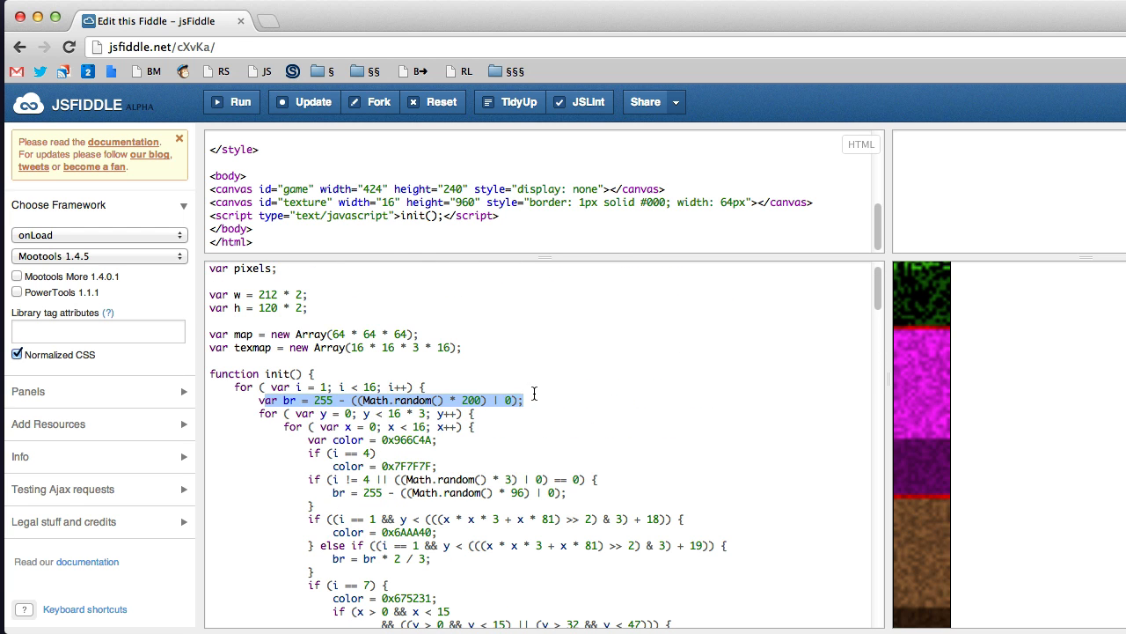
Select the whole random brightness line for replacement
{"action": "left_click", "coordinate": [278, 401]}
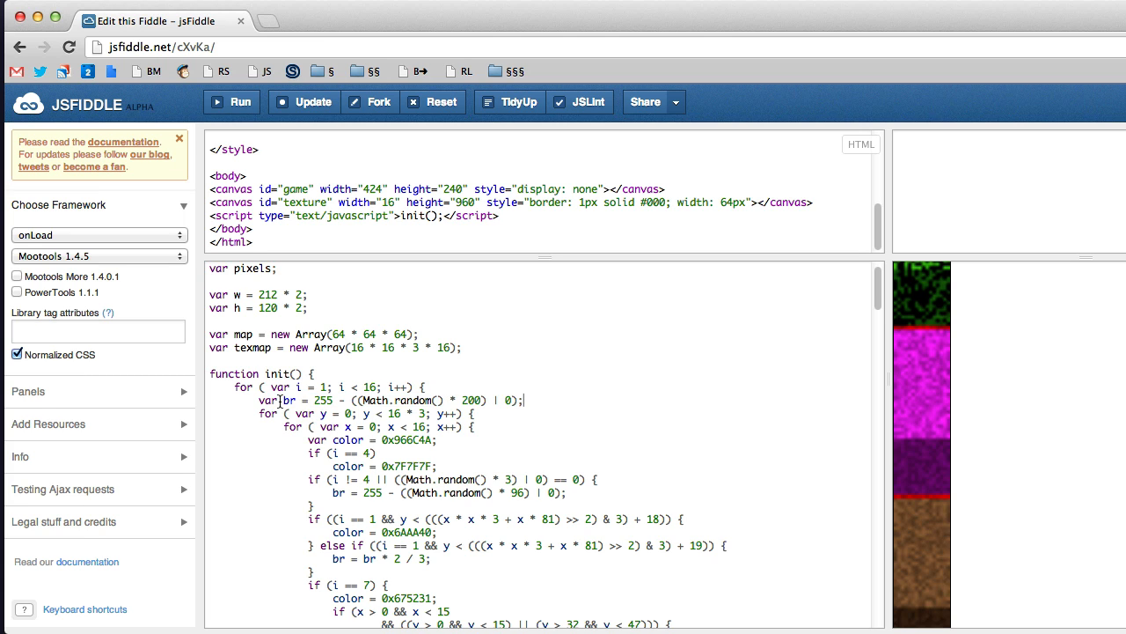
{"action": "triple_click", "coordinate": [388, 401]}
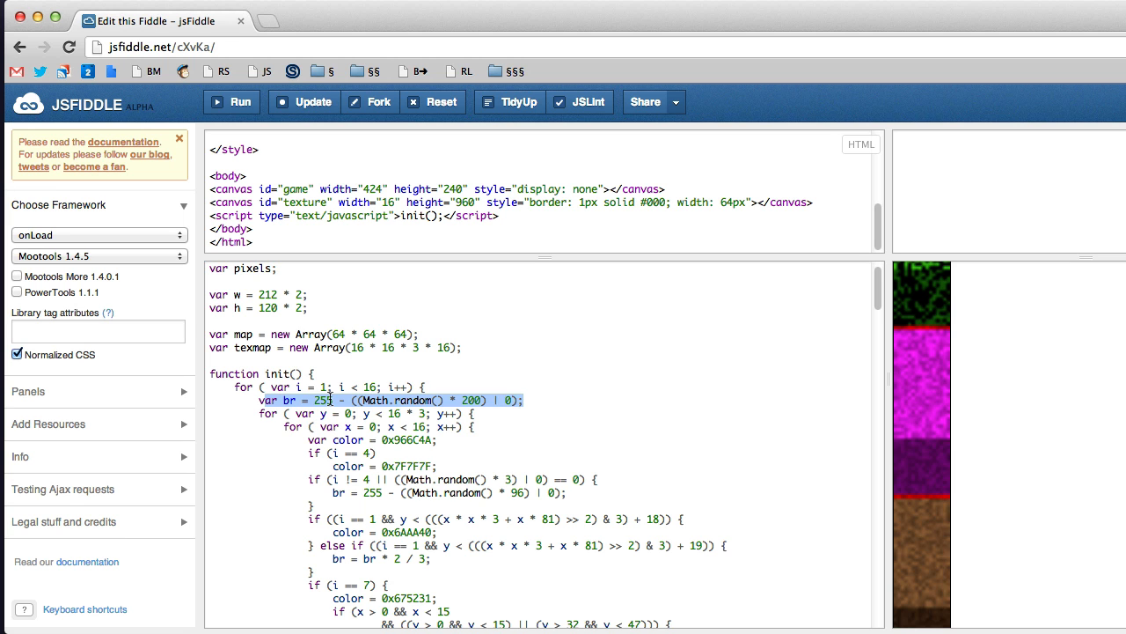
{"action": "scroll", "scroll_direction": "down", "scroll_amount": 3}
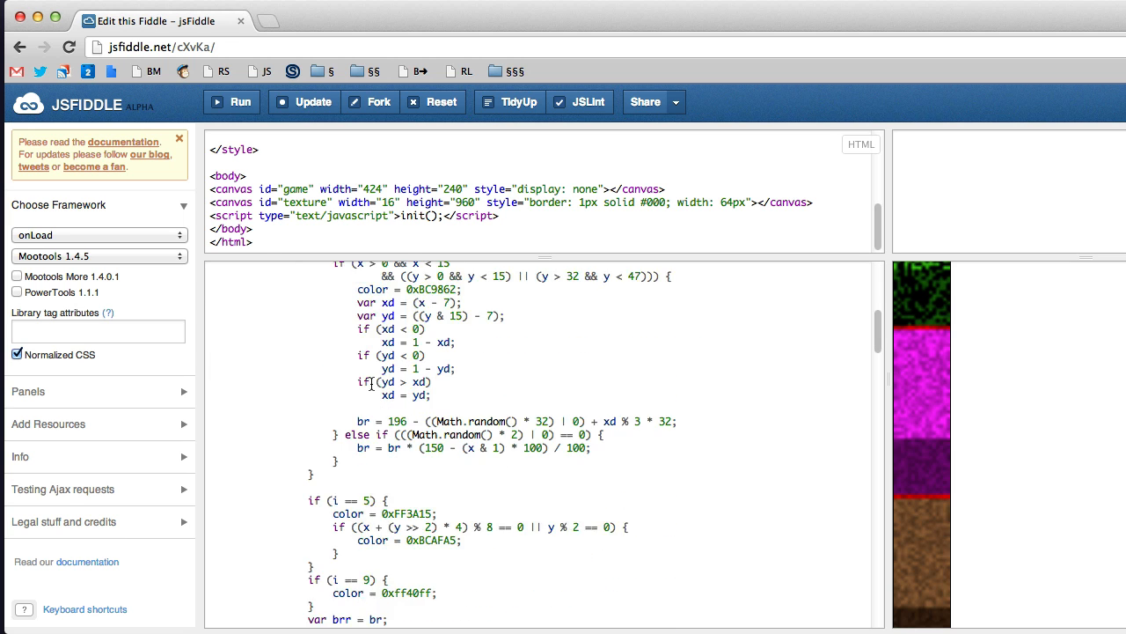
{"action": "scroll", "scroll_direction": "down", "scroll_amount": 3}
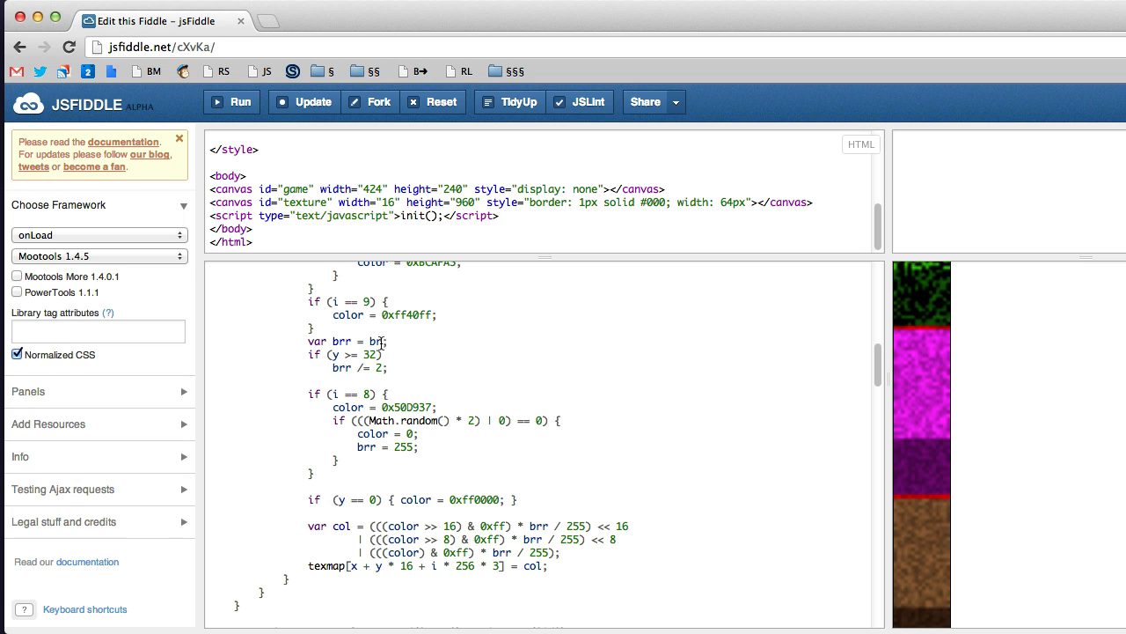
Set brr to a fixed 255, rerun, and select the lower-half darkening divisor
{"action": "double_click", "coordinate": [377, 342]}
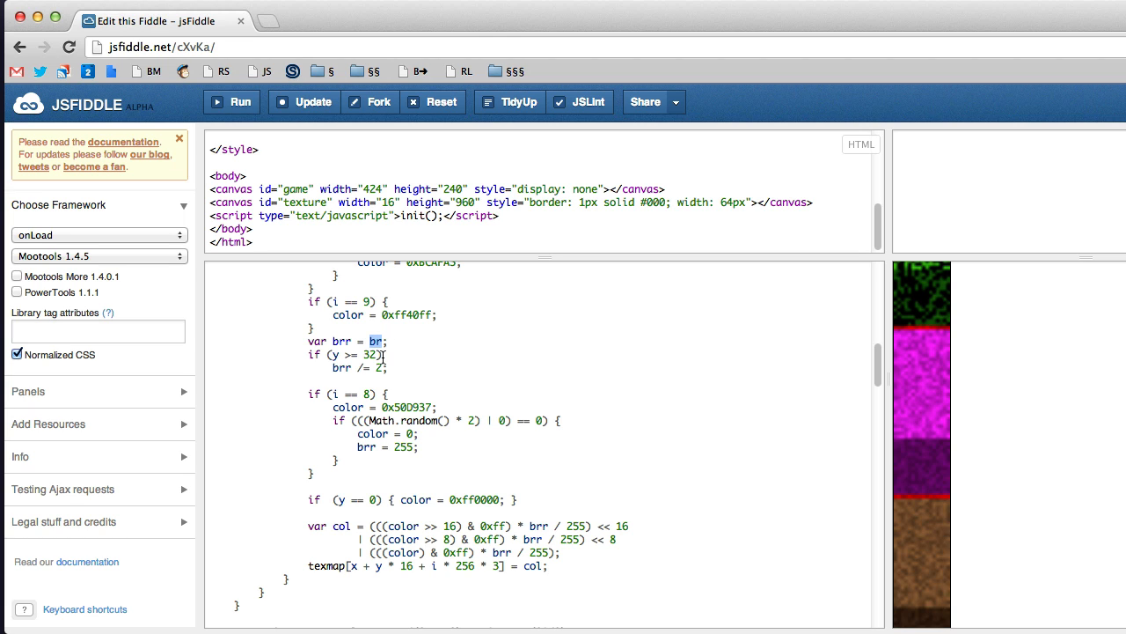
{"action": "type", "text": "255"}
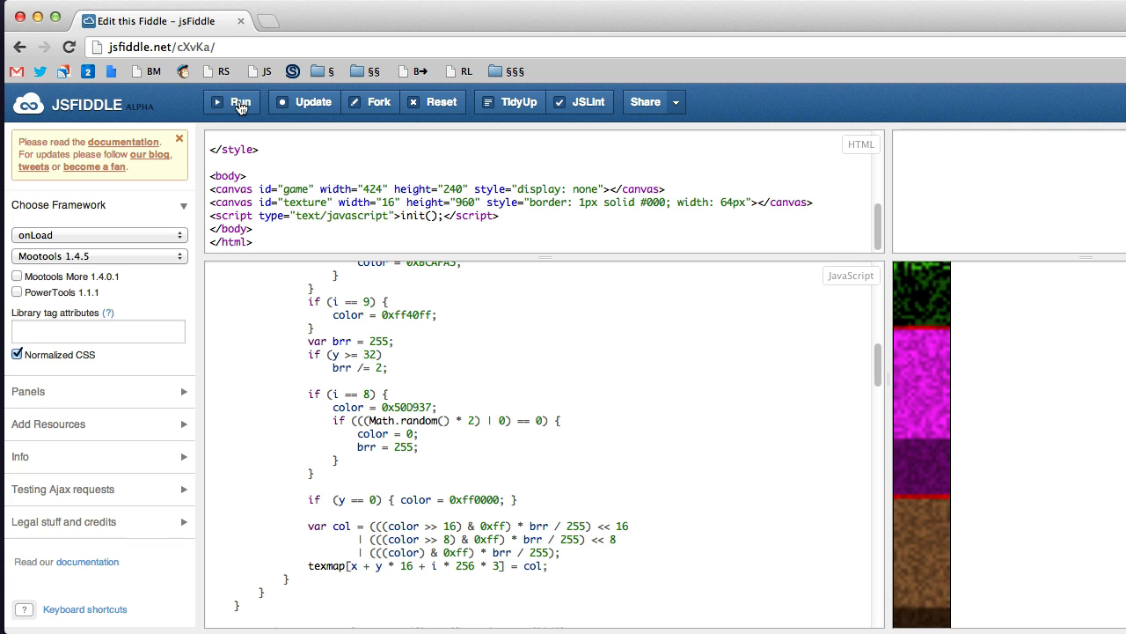
{"action": "left_click", "coordinate": [232, 100]}
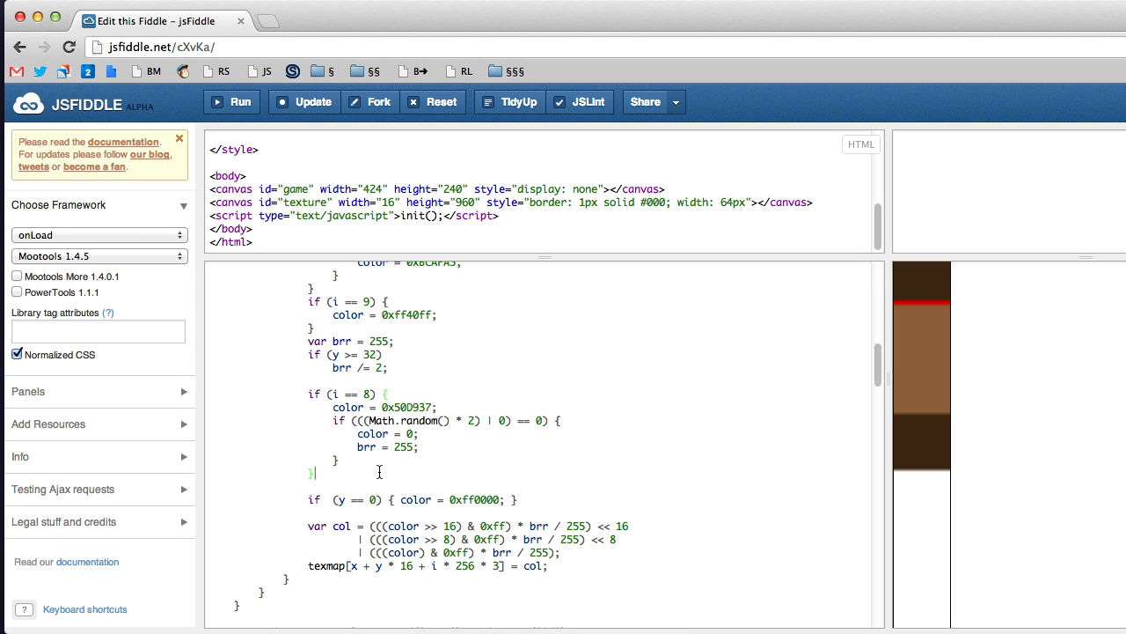
{"action": "double_click", "coordinate": [378, 342]}
{"action": "type", "text": "3"}
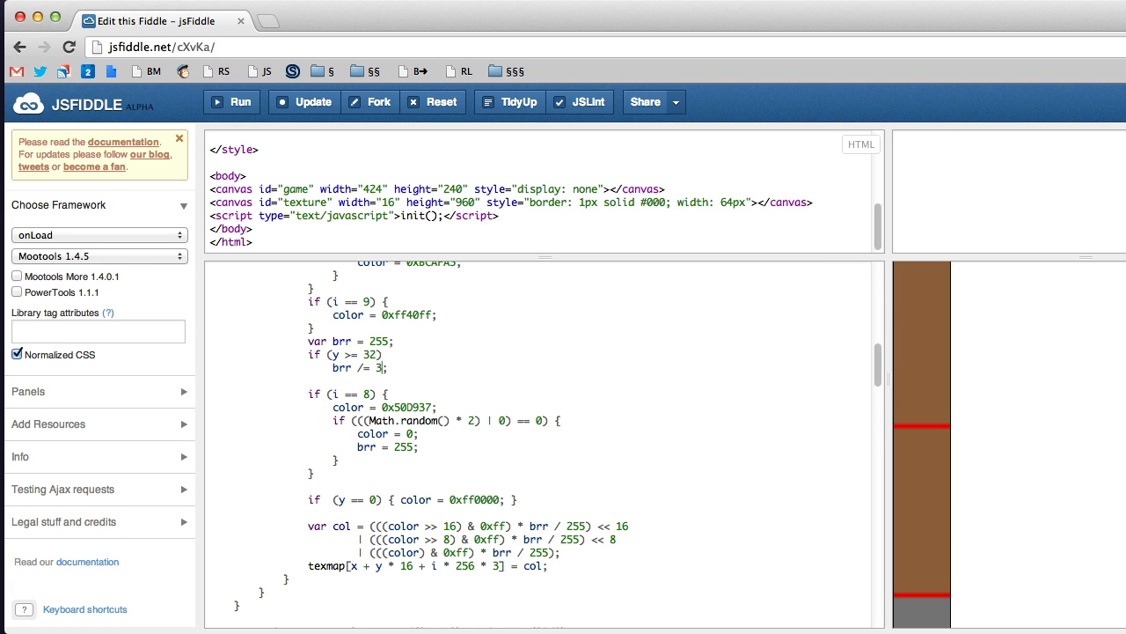
{"action": "left_click", "coordinate": [232, 102]}
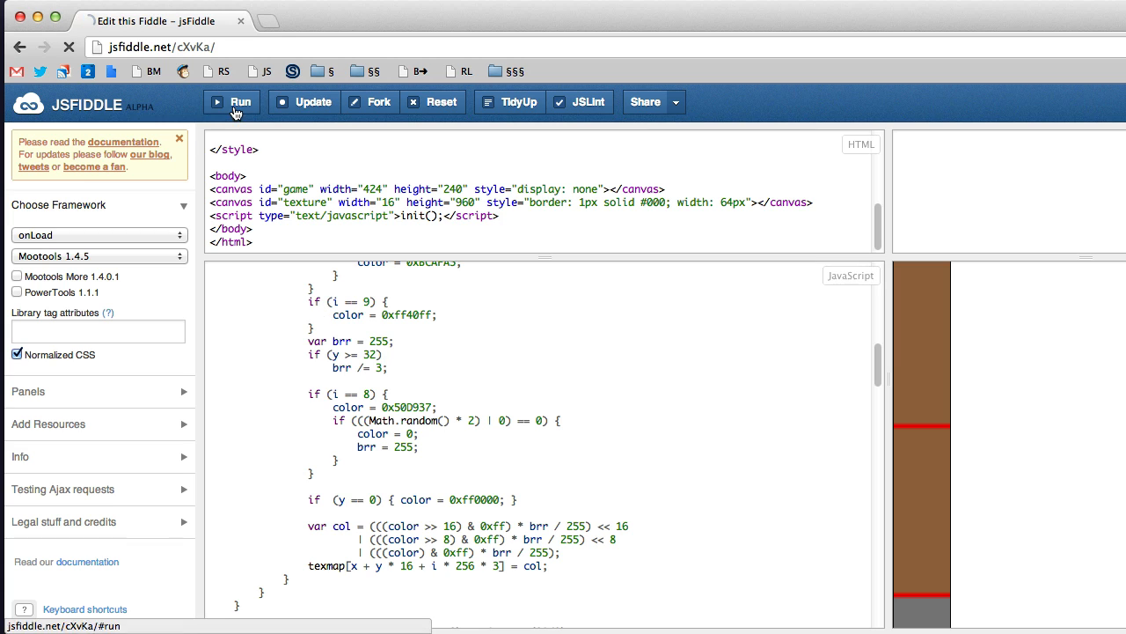
{"action": "left_click", "coordinate": [233, 100]}
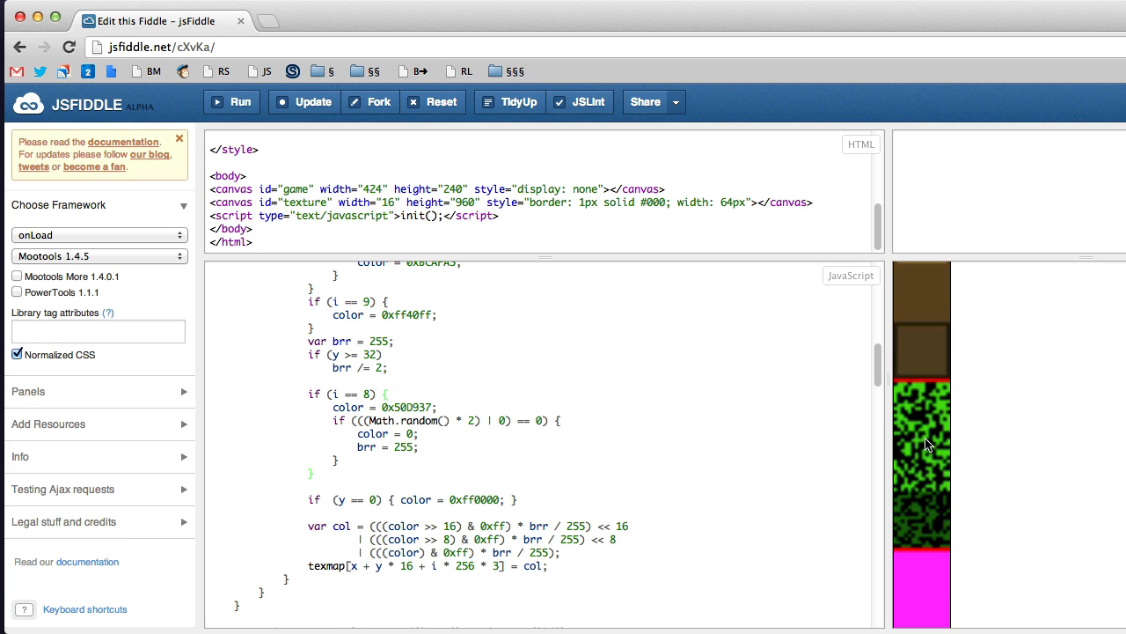
{"action": "mouse_move", "coordinate": [924, 462]}
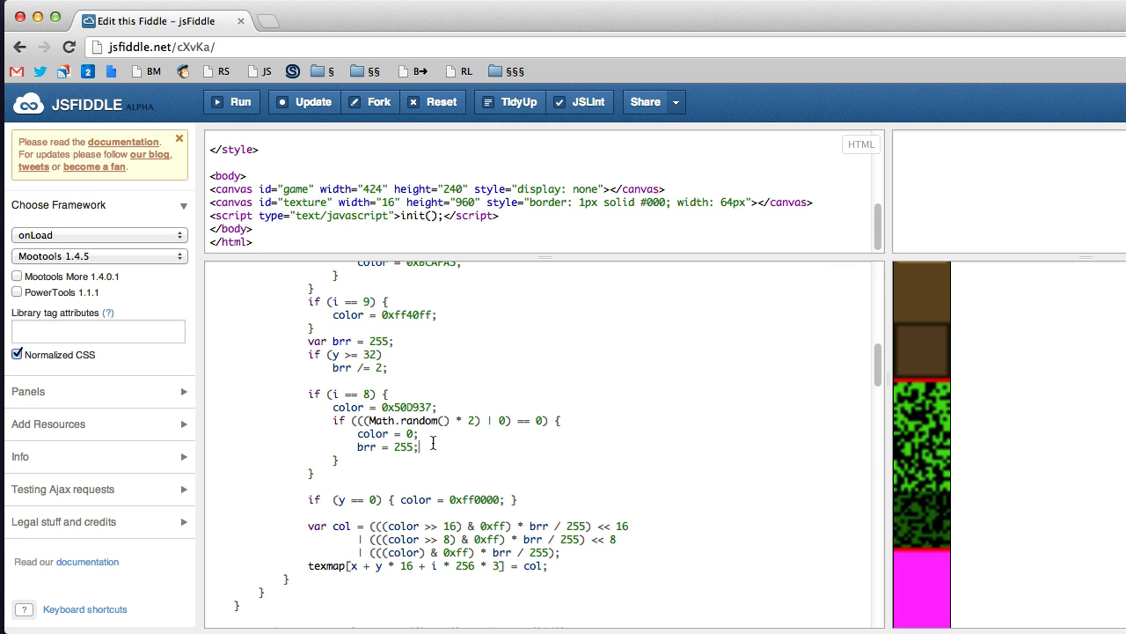
{"action": "type", "text": "//"}
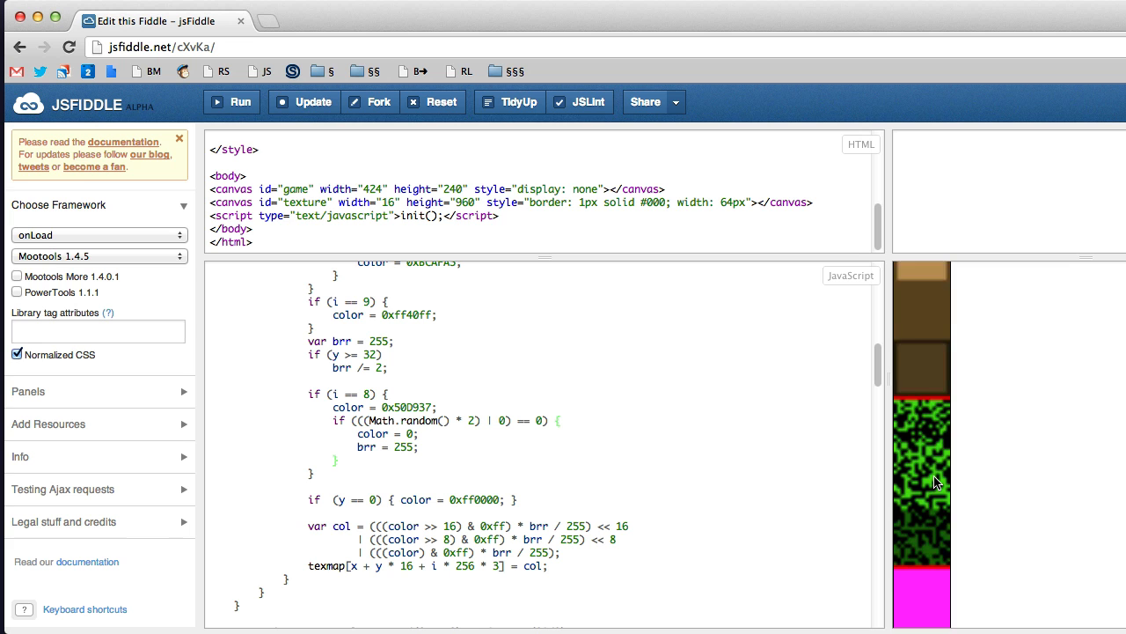
{"action": "scroll", "scroll_direction": "down", "scroll_amount": 3}
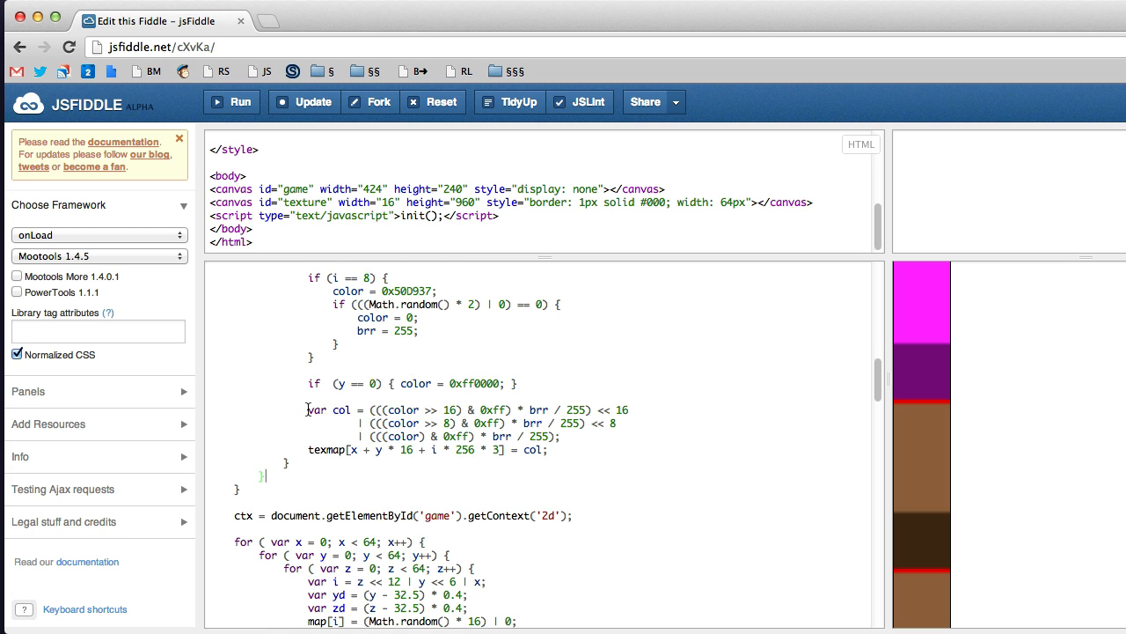
{"action": "double_click", "coordinate": [331, 409]}
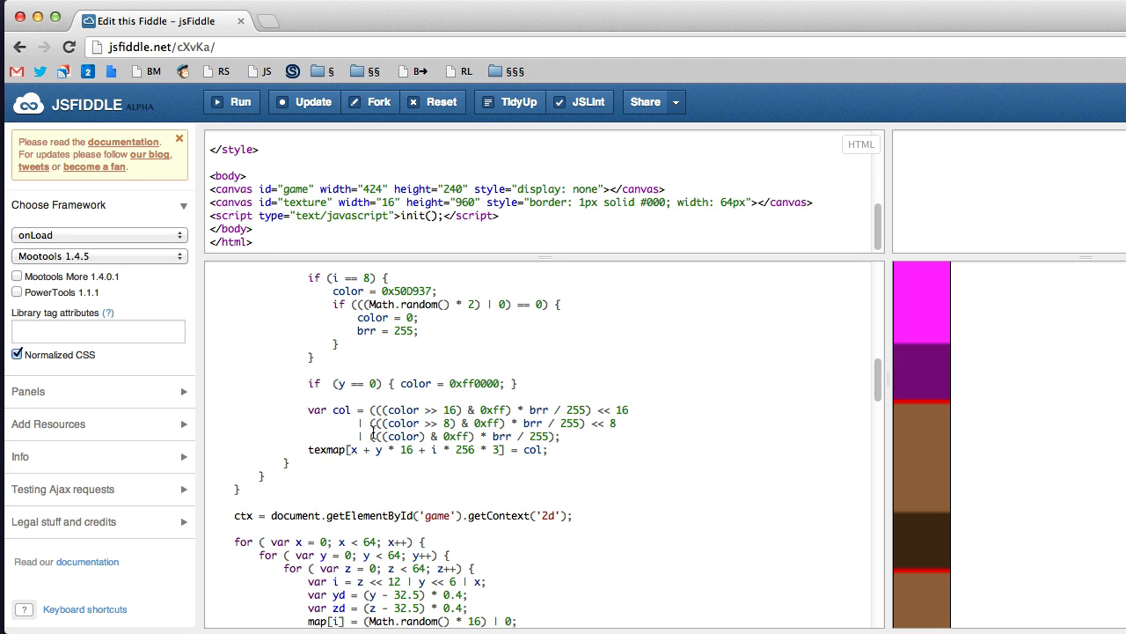
{"action": "mouse_move", "coordinate": [375, 423]}
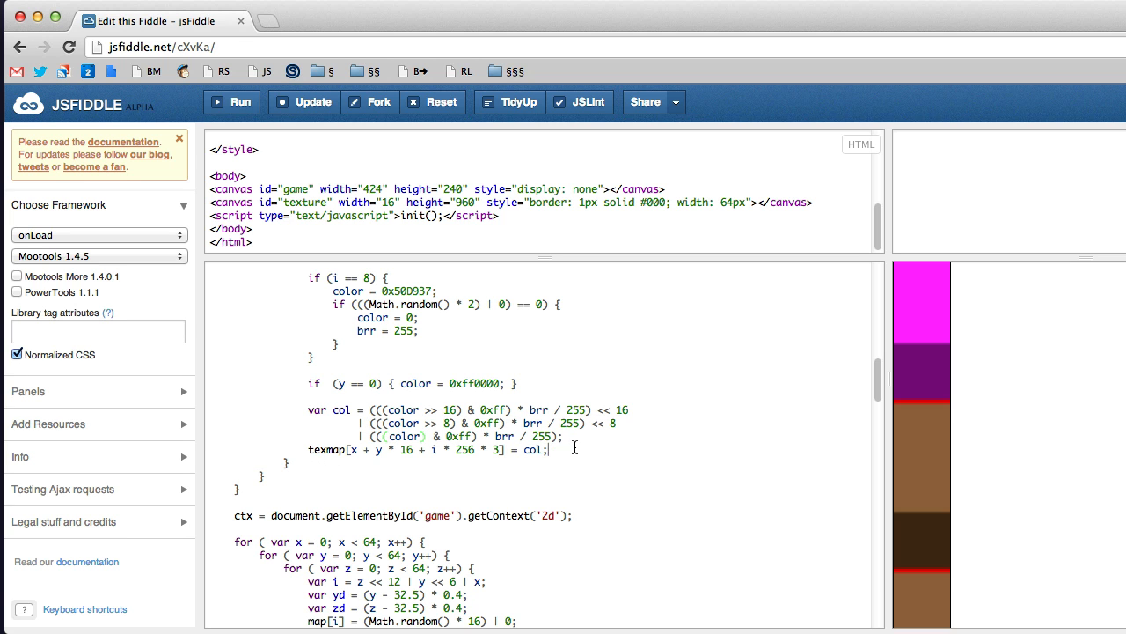
{"action": "scroll", "scroll_direction": "down", "scroll_amount": 3}
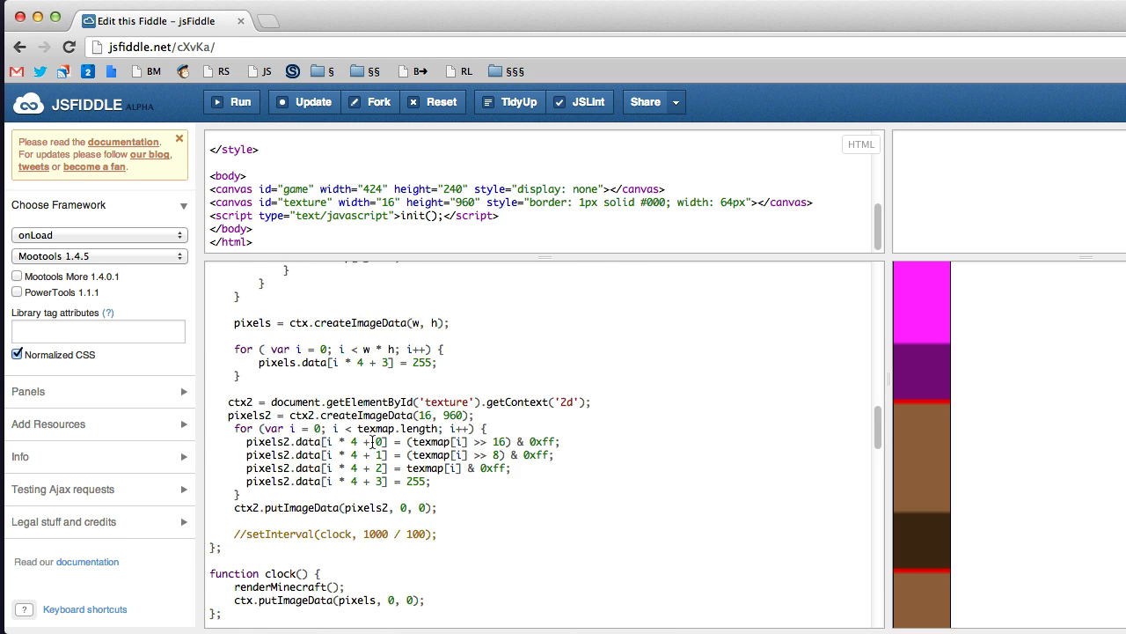
{"action": "scroll", "scroll_direction": "down", "scroll_amount": 3}
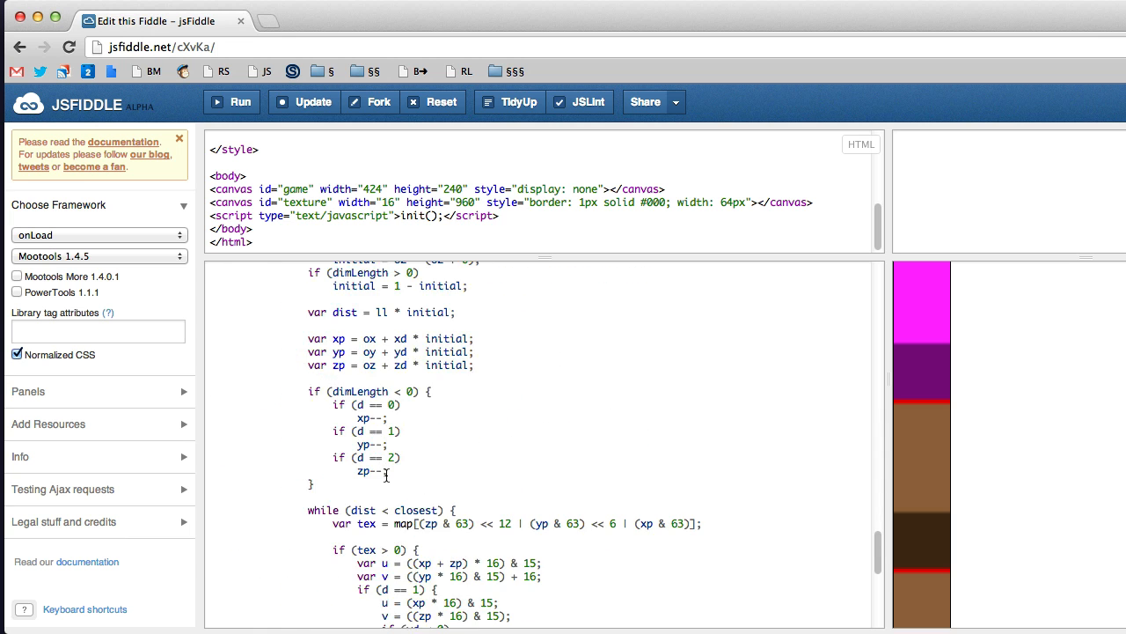